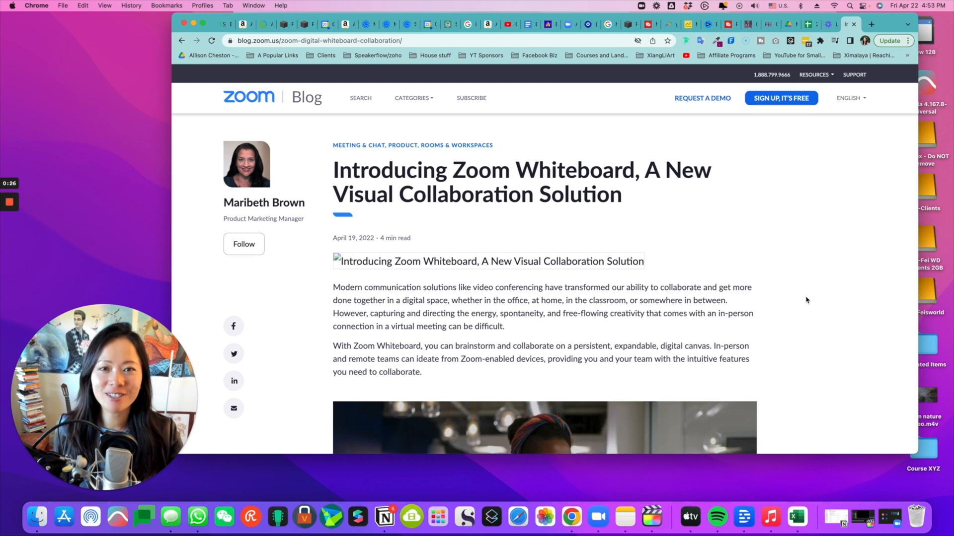
mouse_move(825, 256)
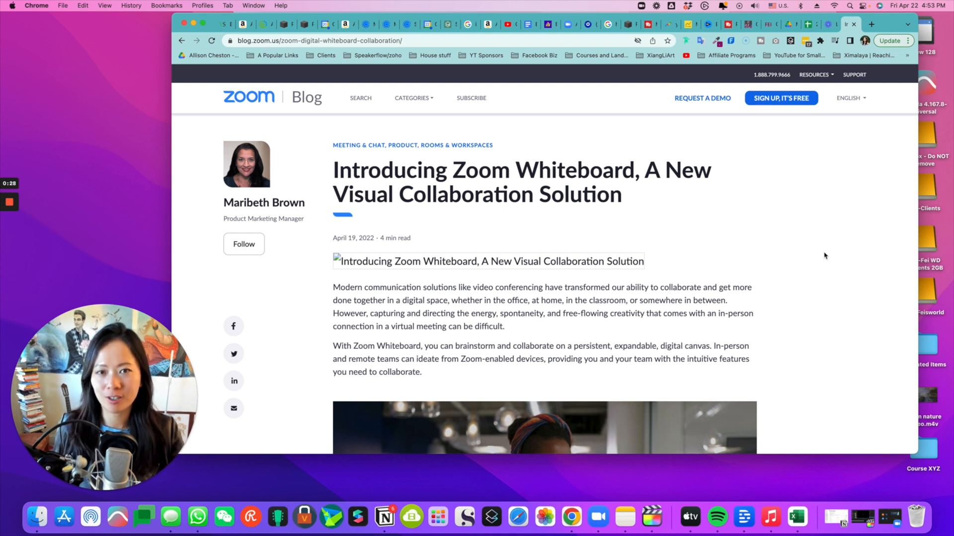
Step: Go from the Zoom blog post to the Zoom account's Meetings page
left_click(871, 24)
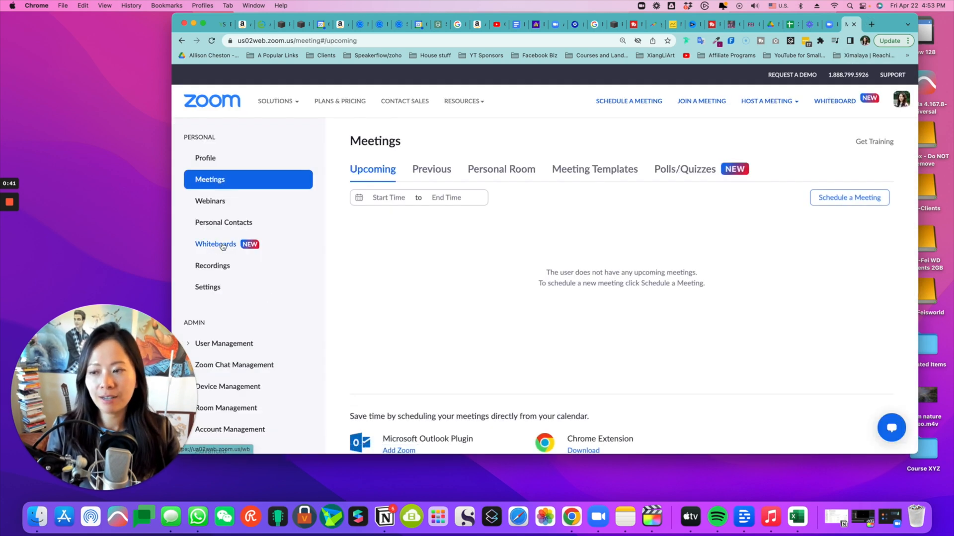
Step: Open the Whiteboards list in the Zoom portal and start a new whiteboard
left_click(215, 244)
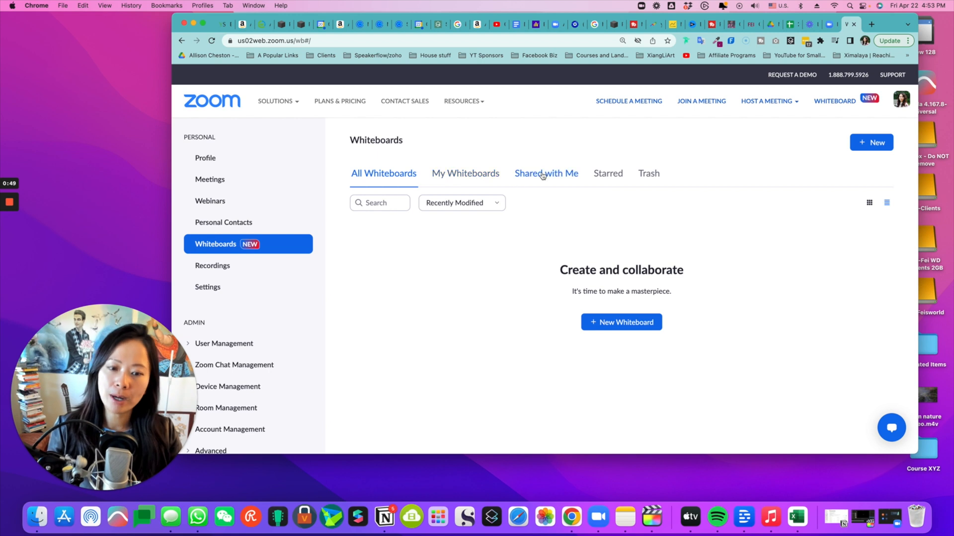
left_click(547, 173)
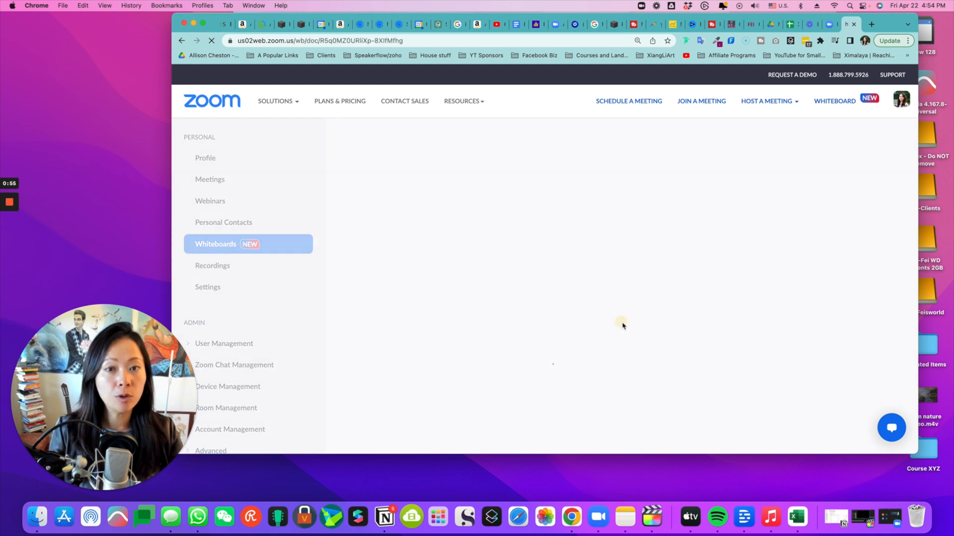
Step: Step through the three tips of the Explore New Tools tour and finish it
left_click(215, 244)
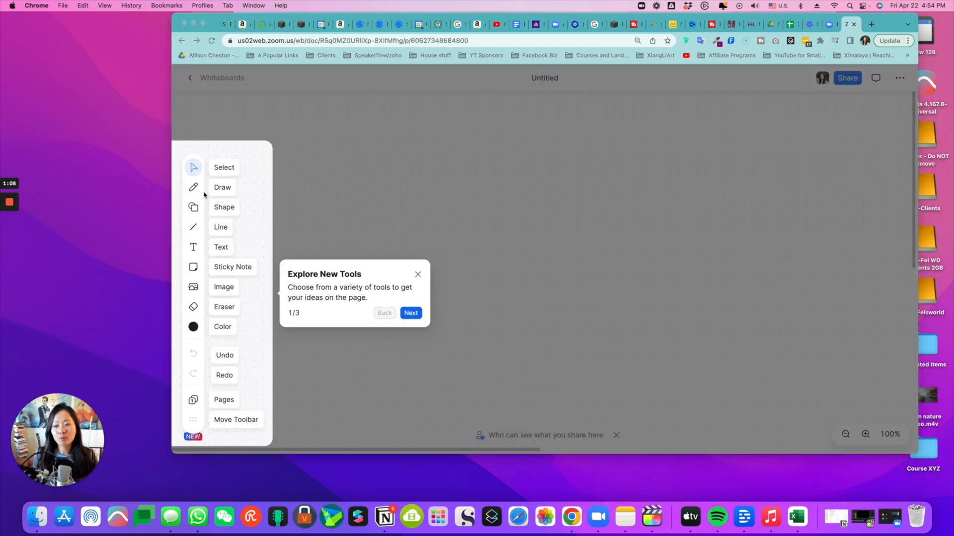
mouse_move(195, 188)
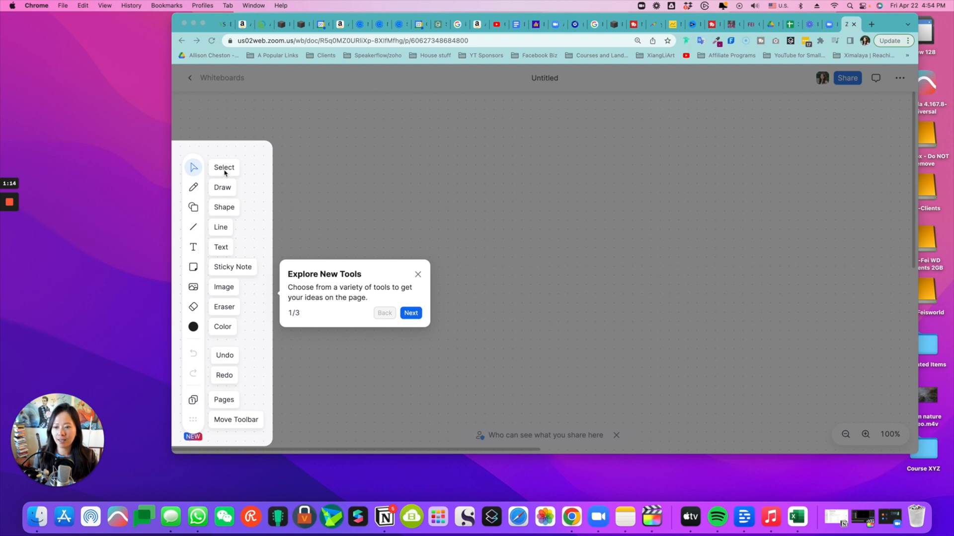
mouse_move(236, 327)
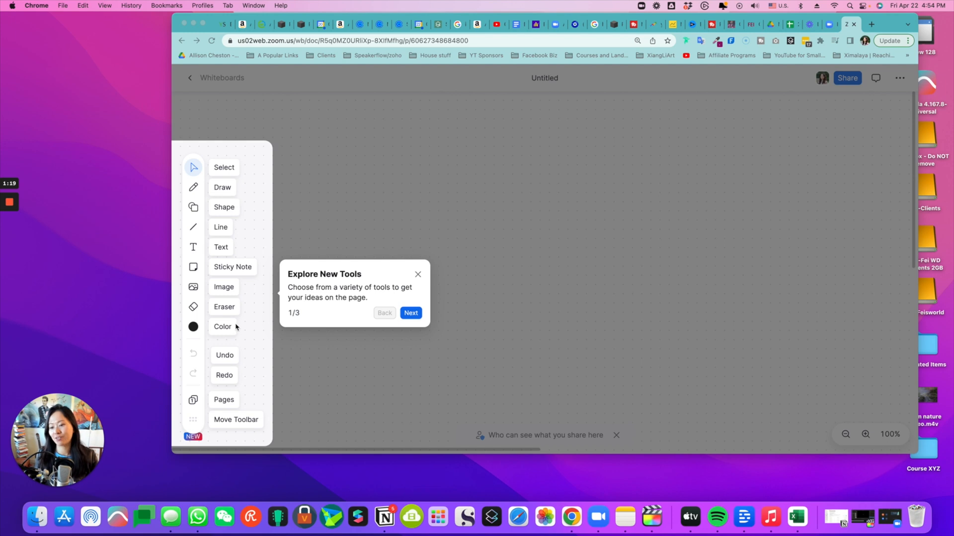
mouse_move(254, 425)
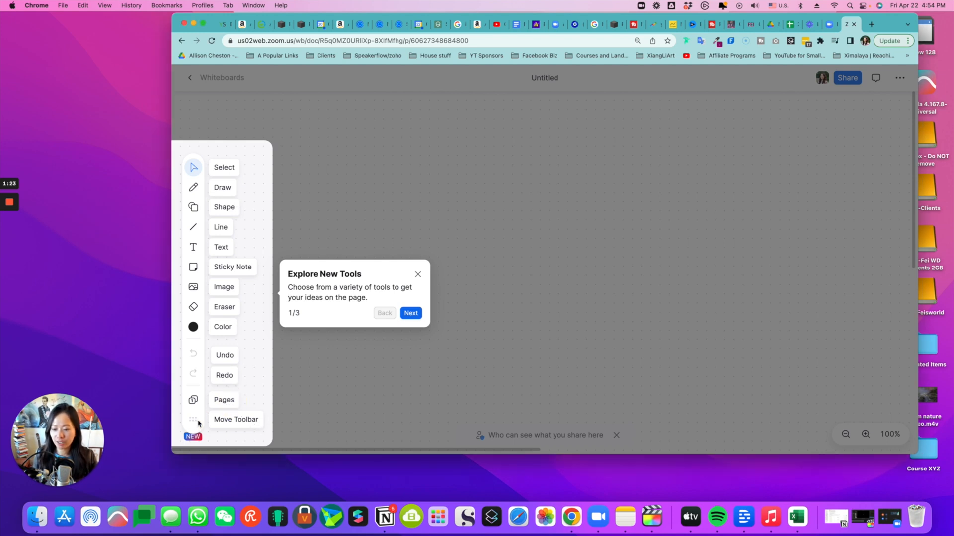
left_click(411, 313)
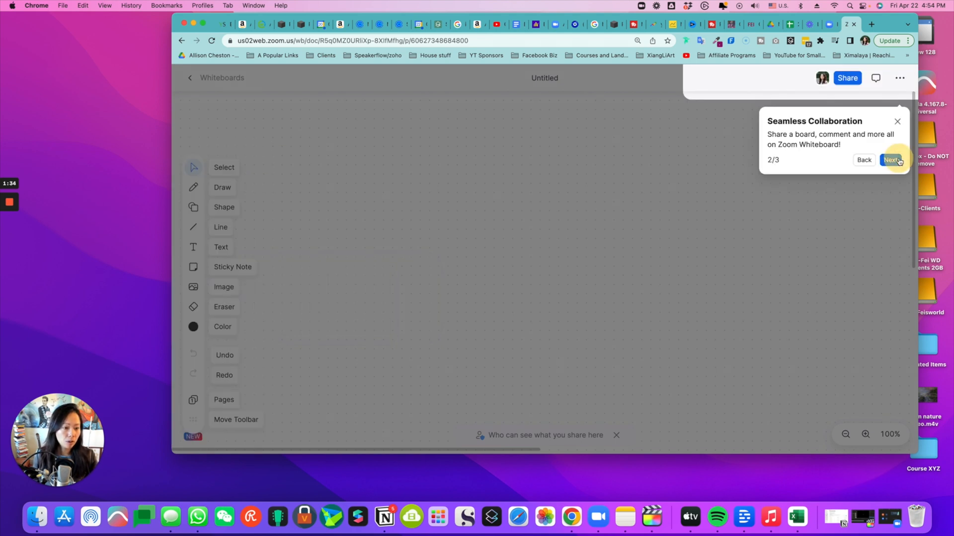
left_click(892, 160)
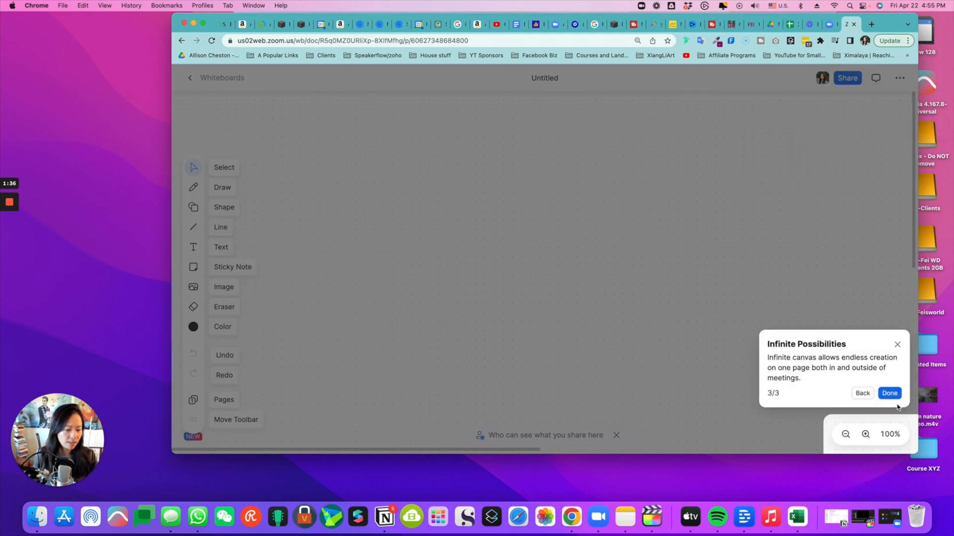
left_click(889, 394)
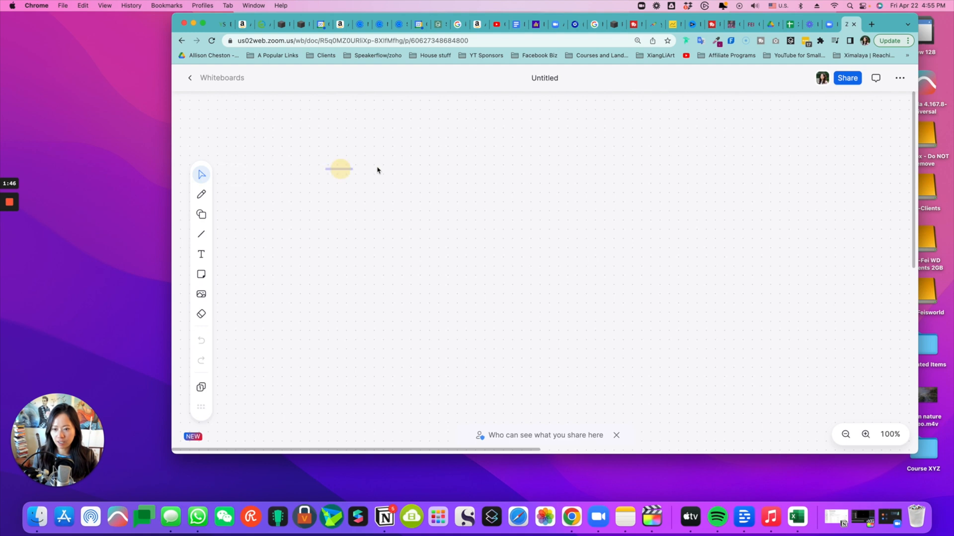
Step: Pick the freehand pencil and rename the Untitled board to Fei's first try
left_click(201, 195)
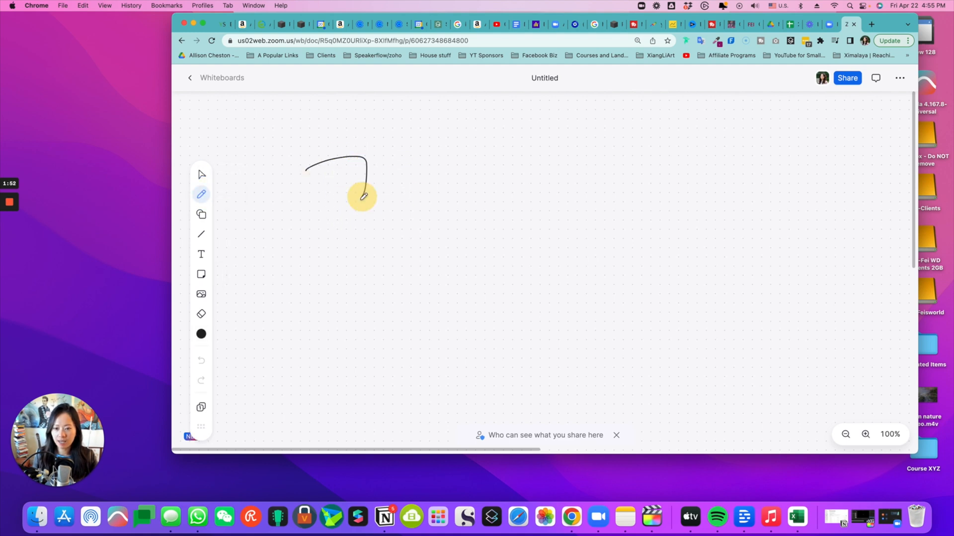
left_click(544, 78)
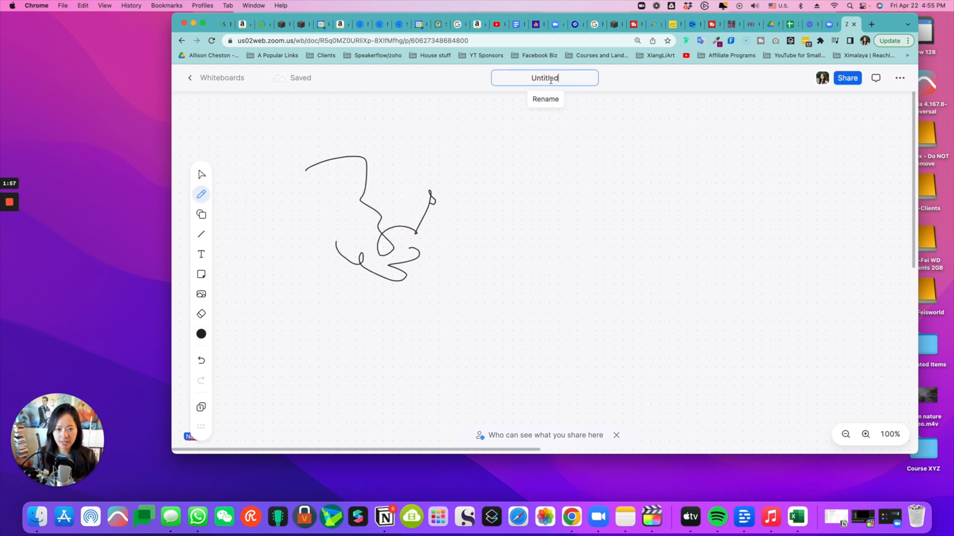
type("Fei's firt try")
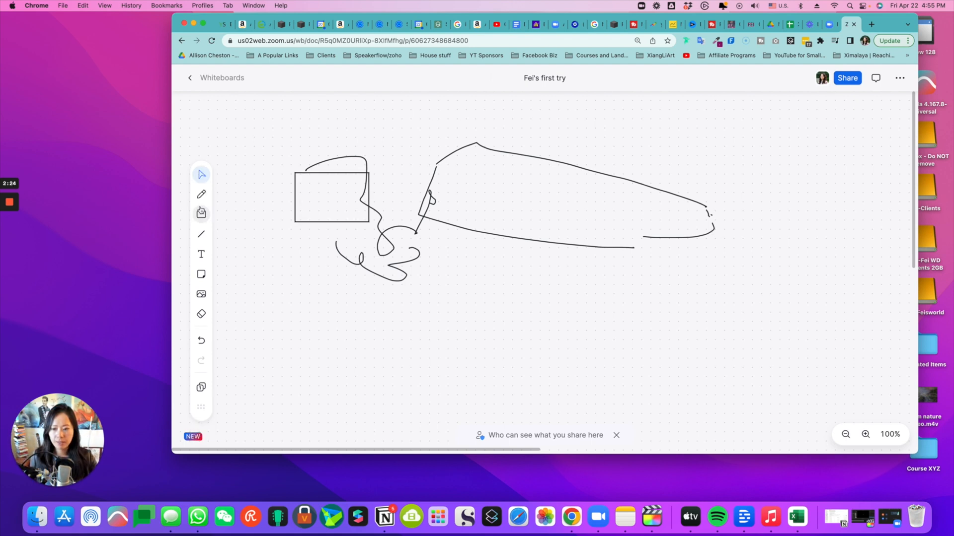
Step: Add a circle below the curved outline and enlarge it with its corner handle
left_click(201, 213)
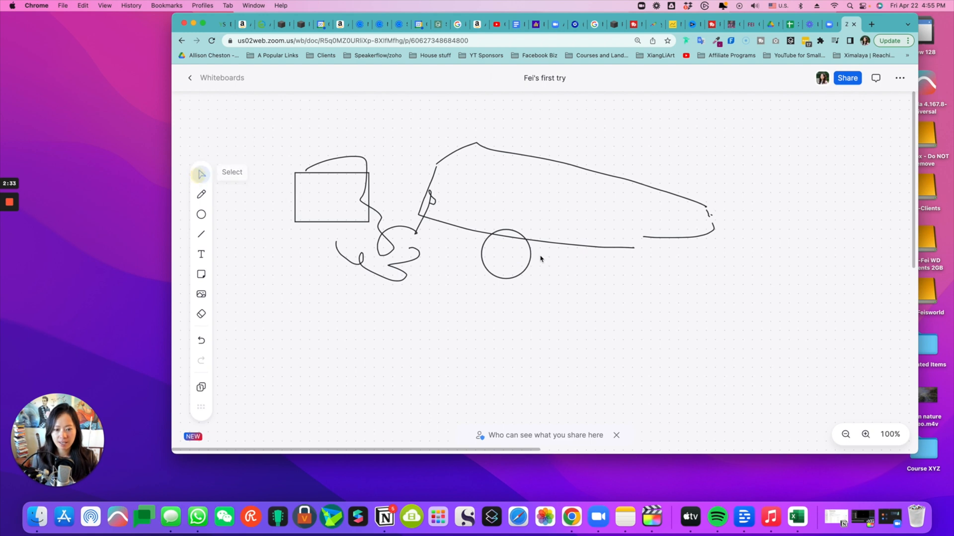
left_click(504, 255)
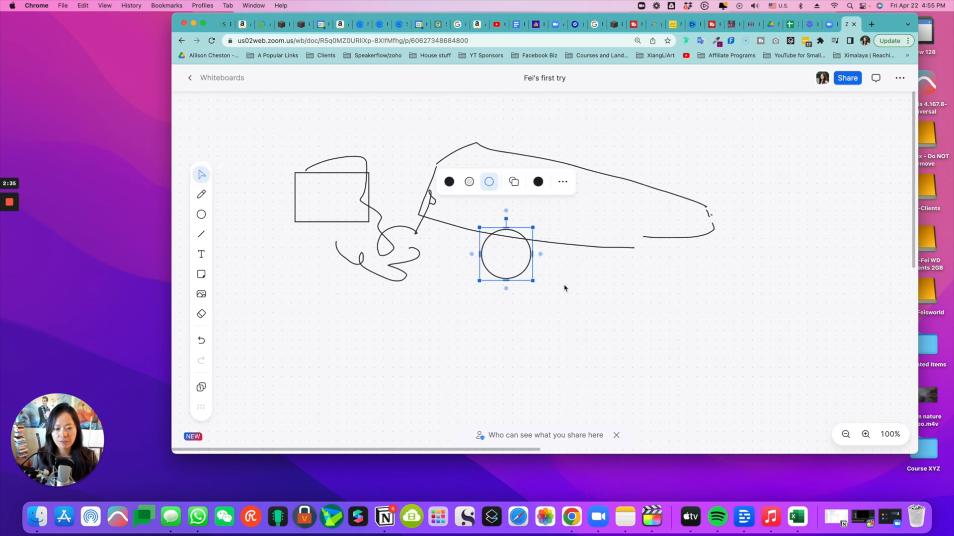
left_click_drag(532, 280, 633, 381)
type("blah blah blah")
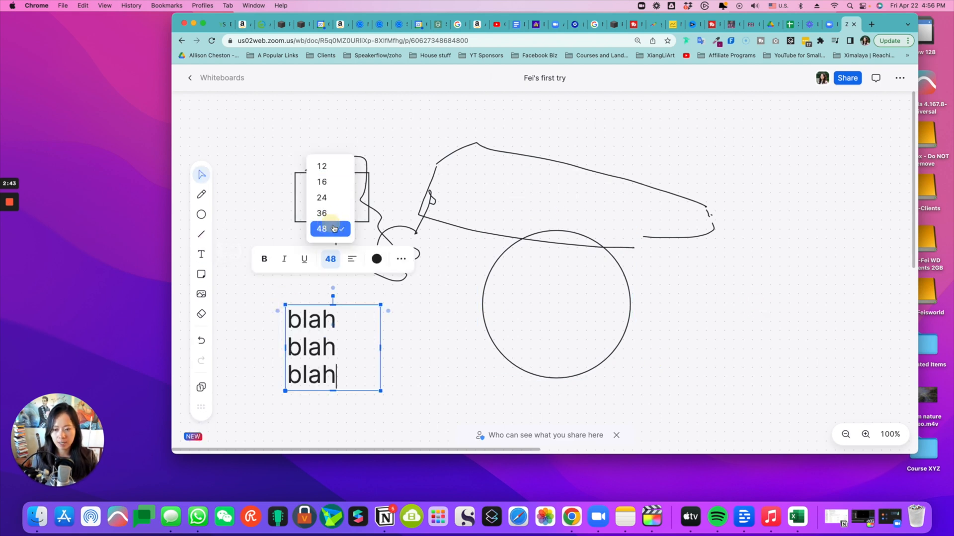
Step: Set the blah blah blah text to size 48 and show its further options
left_click(330, 229)
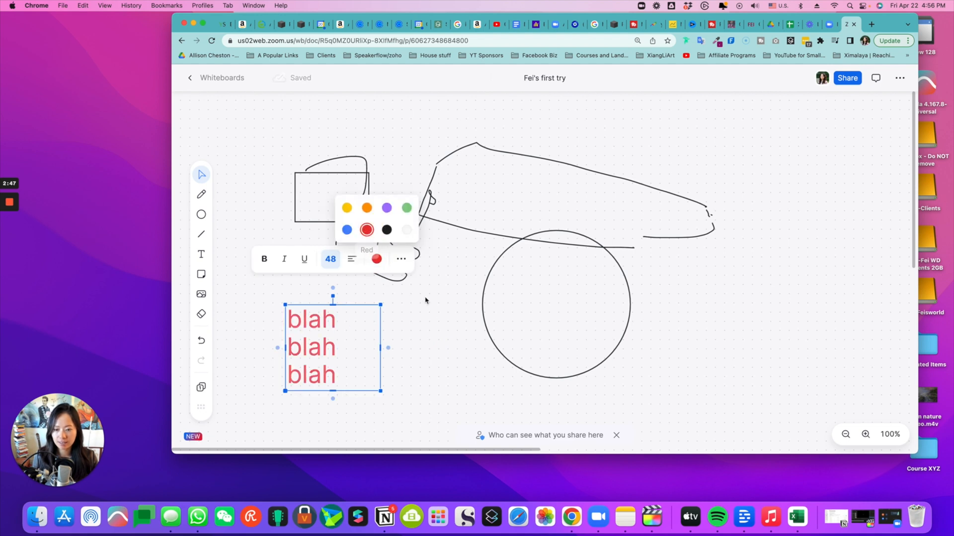
left_click(401, 260)
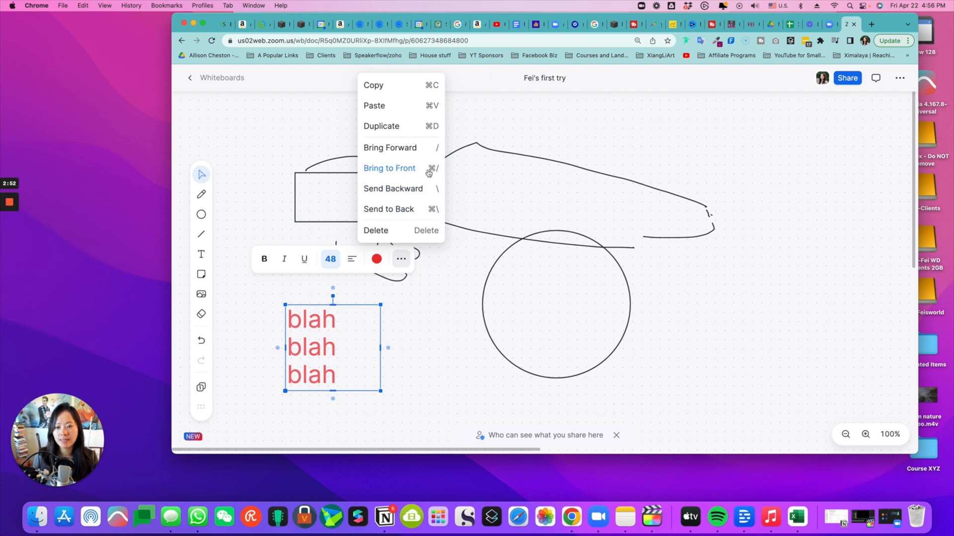
mouse_move(445, 302)
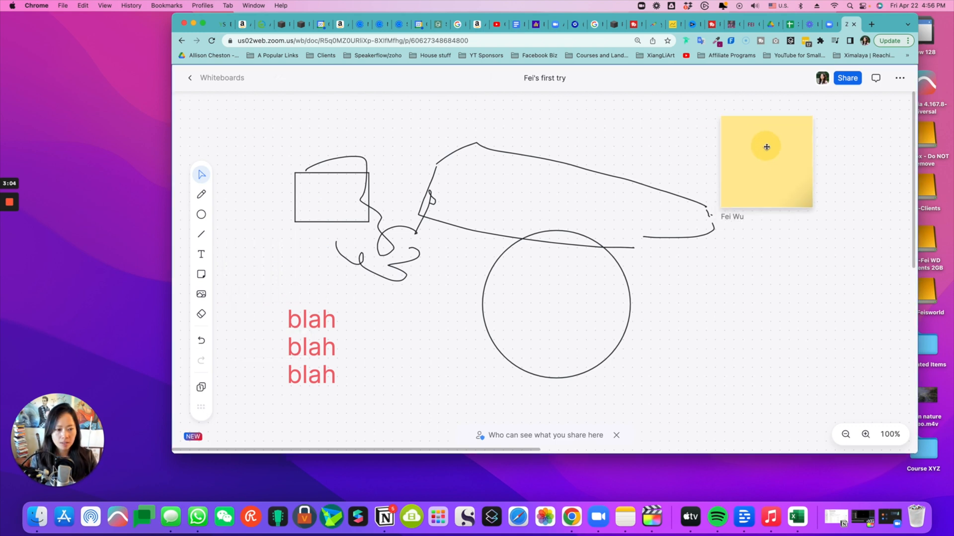
Step: Write I have a comment! on the yellow sticky note and move it to the upper right
left_click(766, 147)
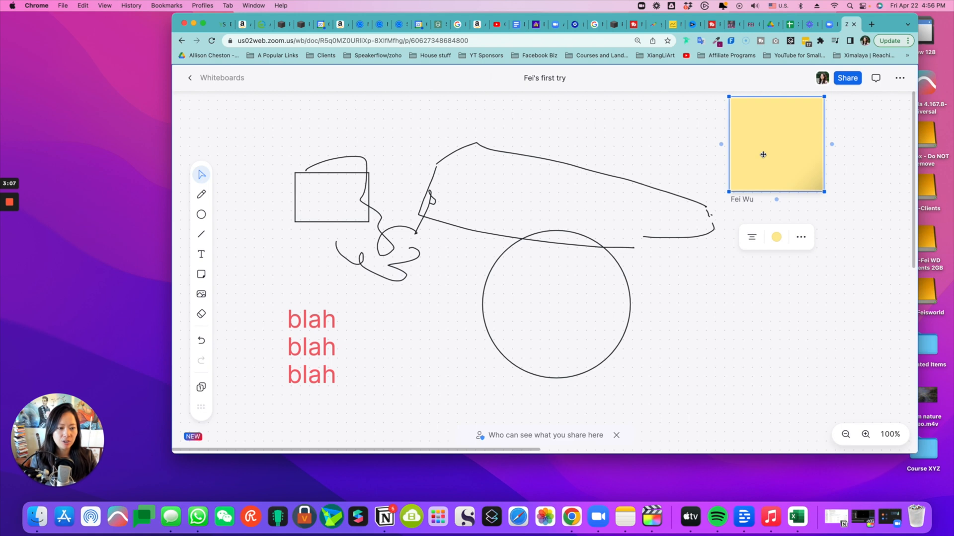
type("I have a comment!")
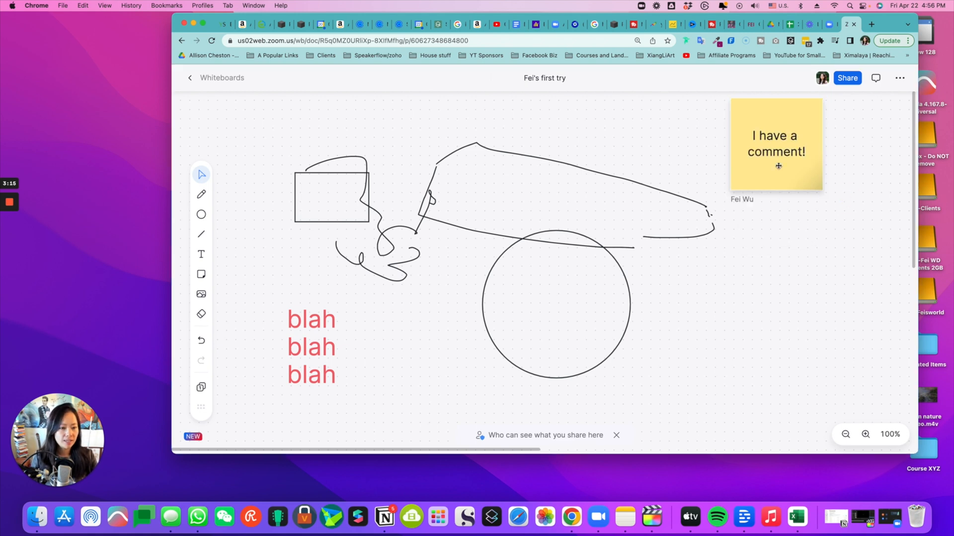
left_click(777, 149)
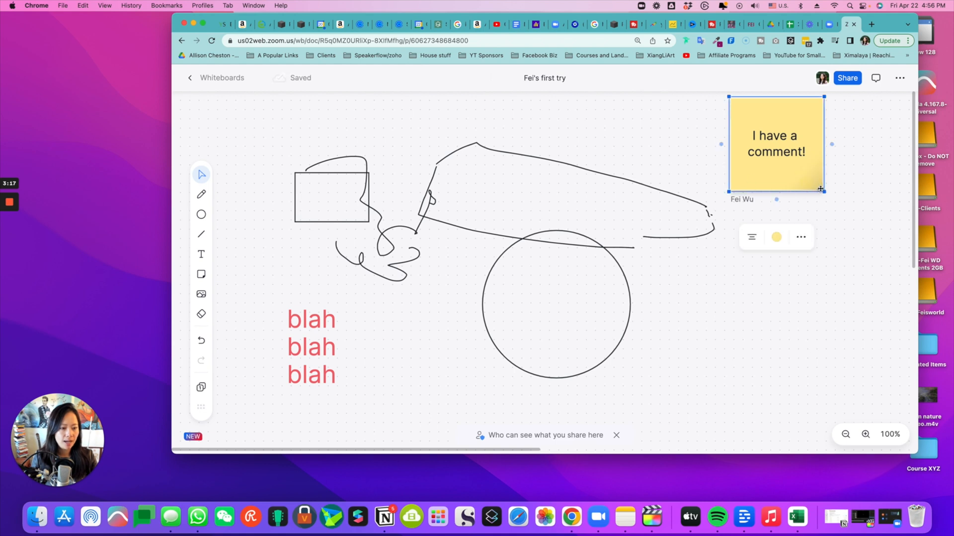
left_click_drag(776, 144, 763, 187)
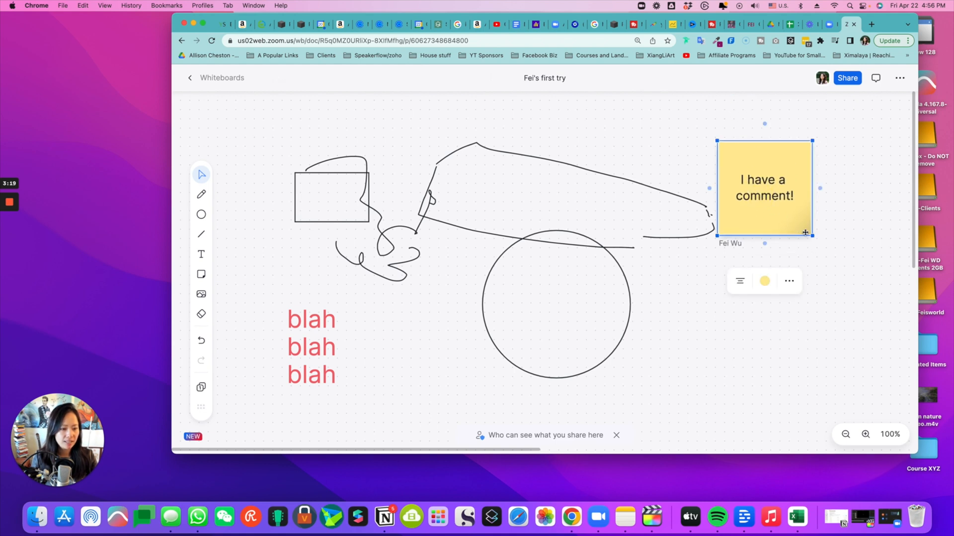
left_click_drag(764, 187, 803, 173)
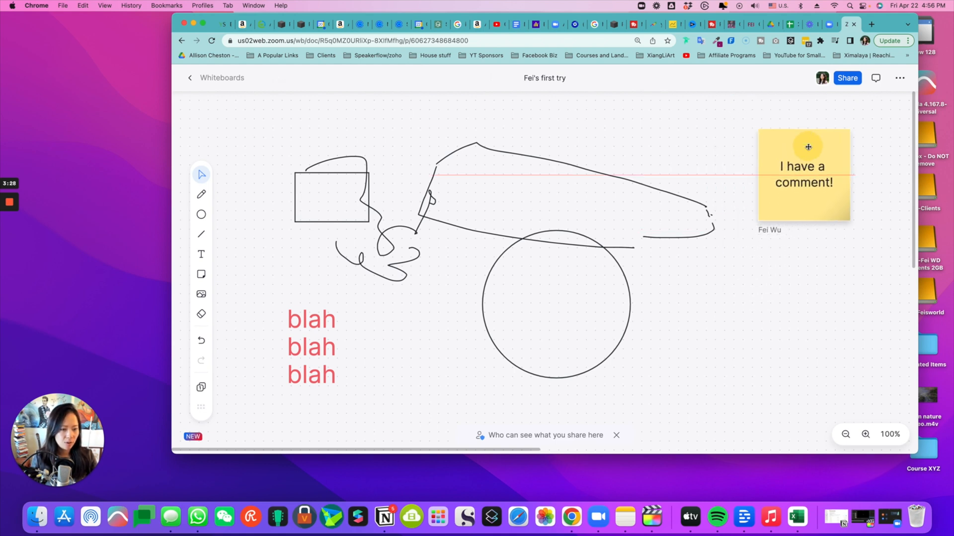
Step: Place an orange sticky note and settle it beneath the yellow note
left_click(201, 274)
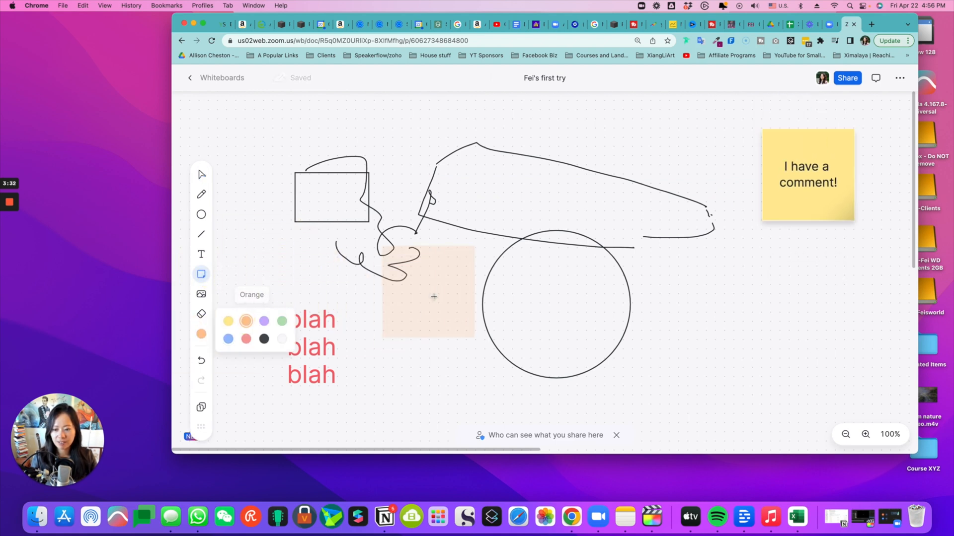
left_click_drag(433, 291, 738, 306)
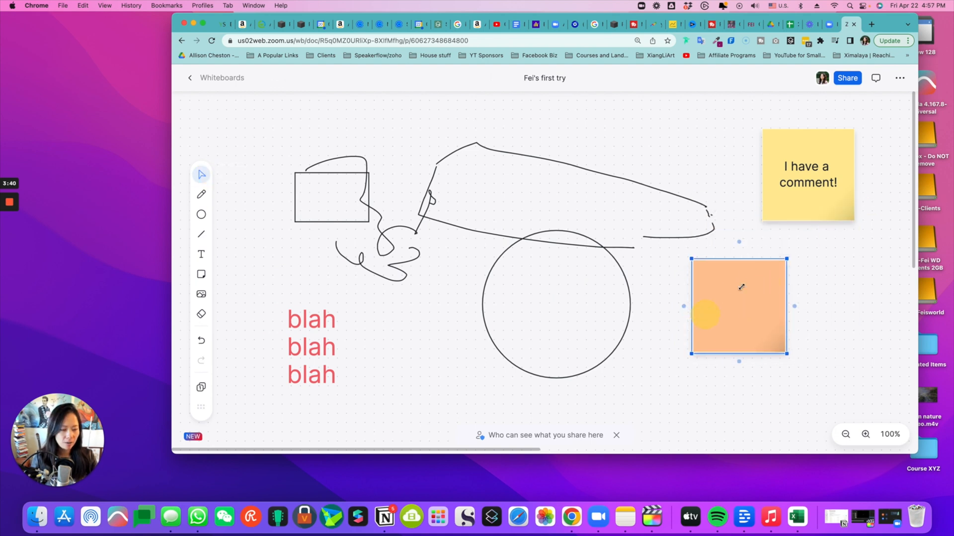
left_click_drag(705, 315, 802, 251)
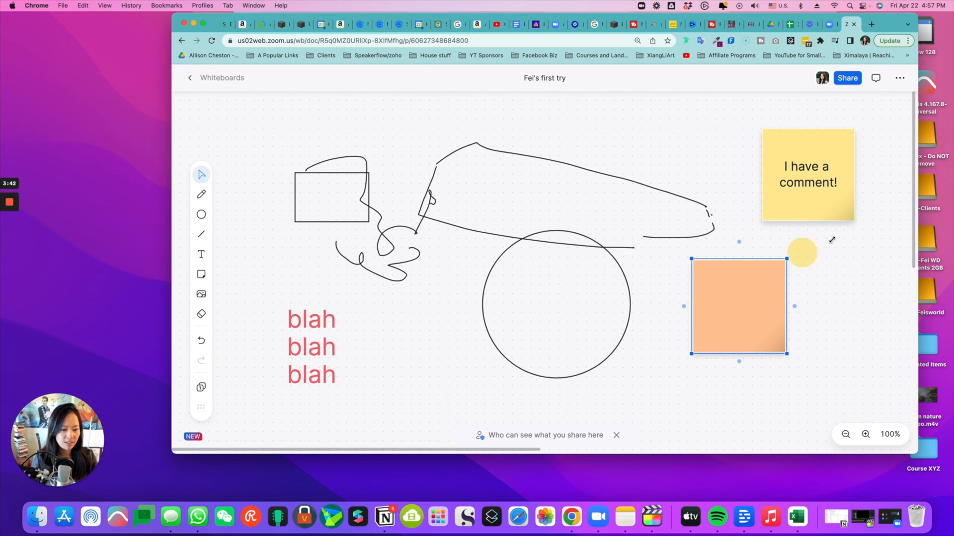
left_click_drag(738, 305, 845, 275)
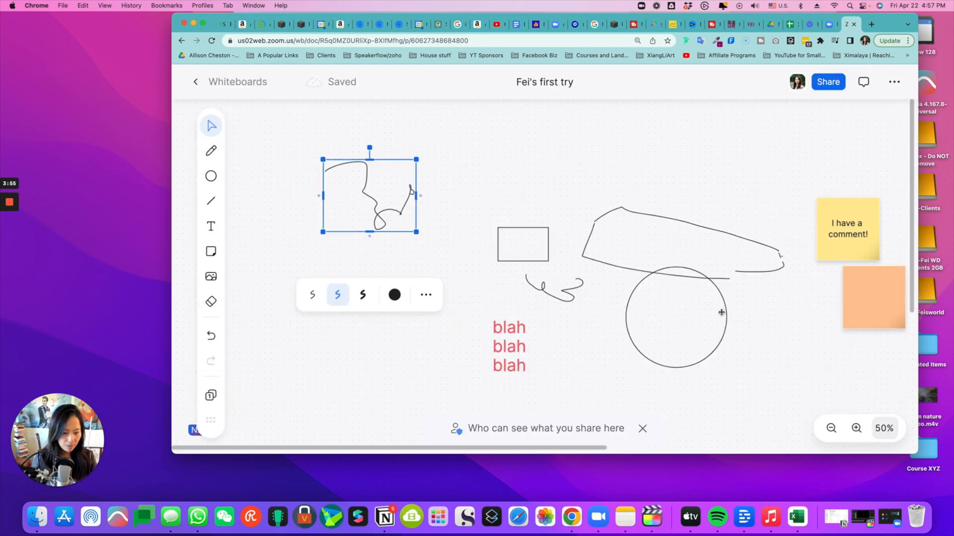
Step: Zoom out and pan the board until the whole content is in view at about 10%
left_click(831, 429)
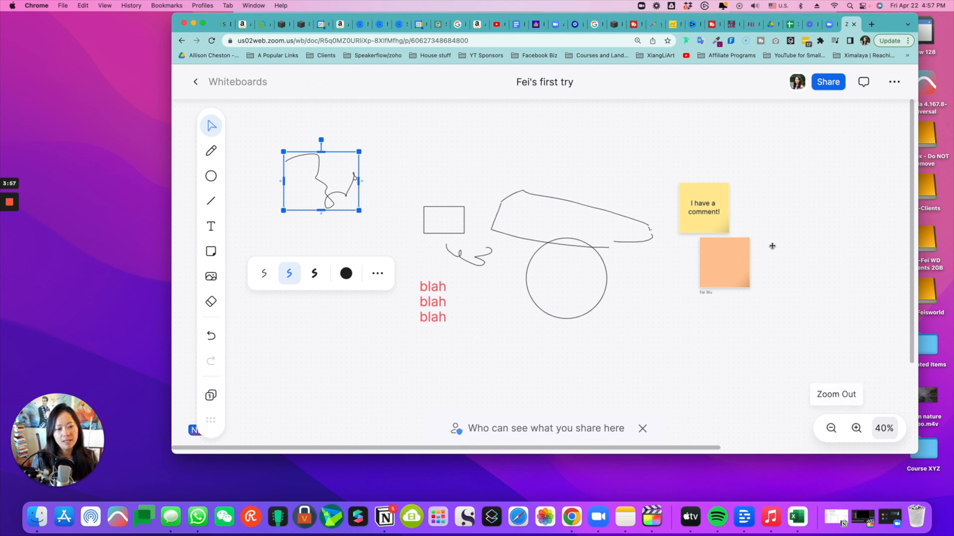
left_click(857, 428)
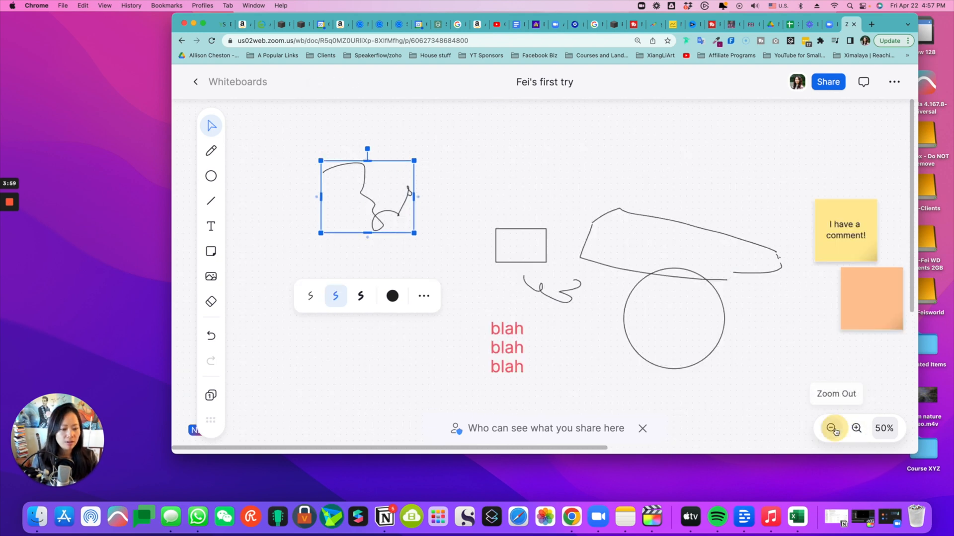
left_click(831, 428)
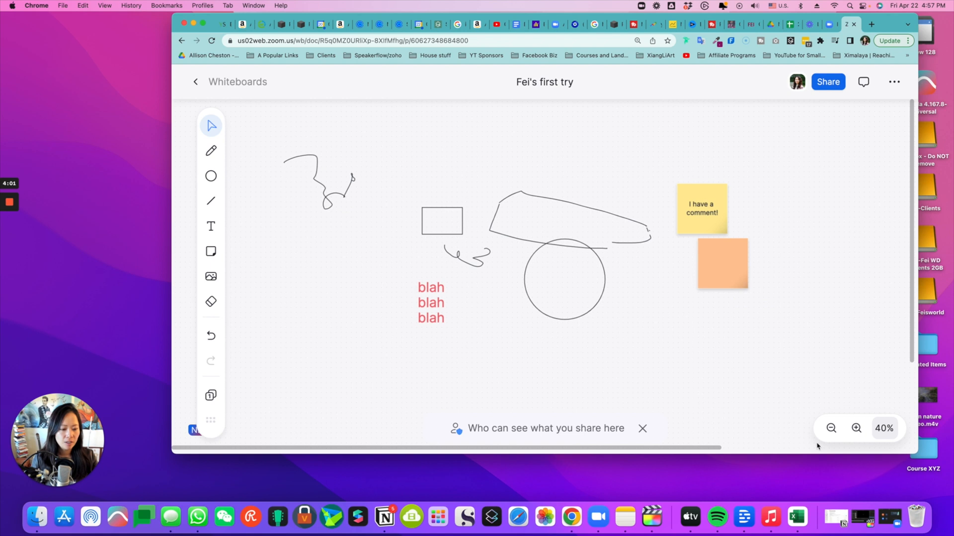
left_click(831, 428)
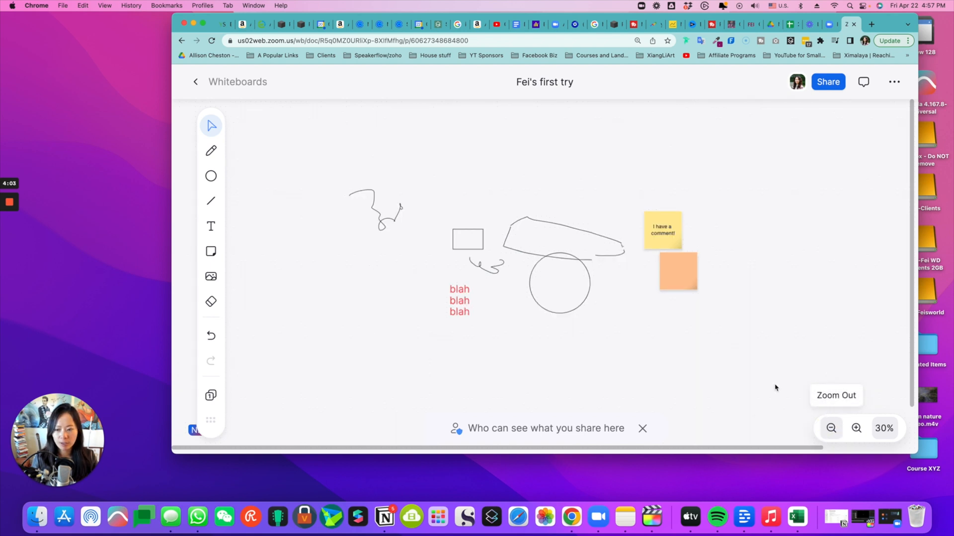
left_click_drag(662, 230, 622, 192)
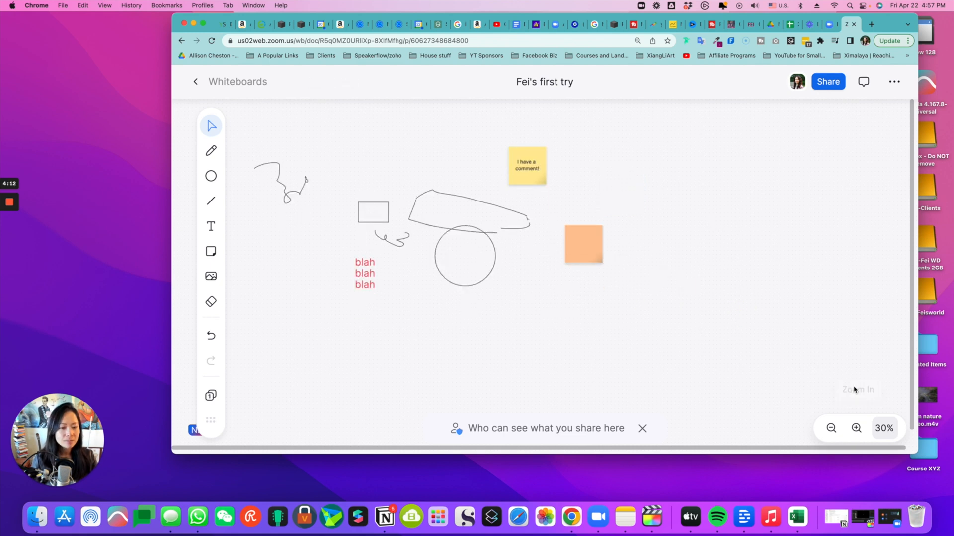
mouse_move(853, 389)
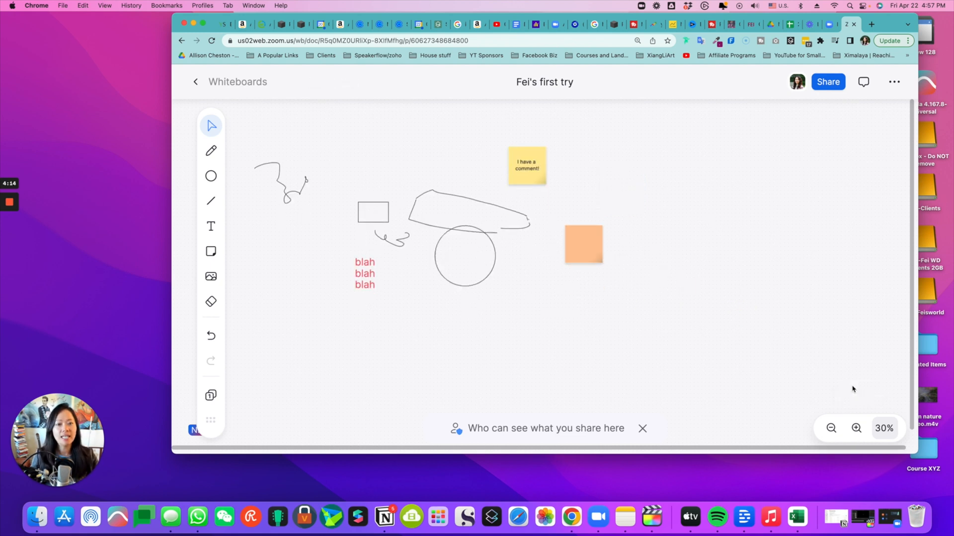
mouse_move(726, 362)
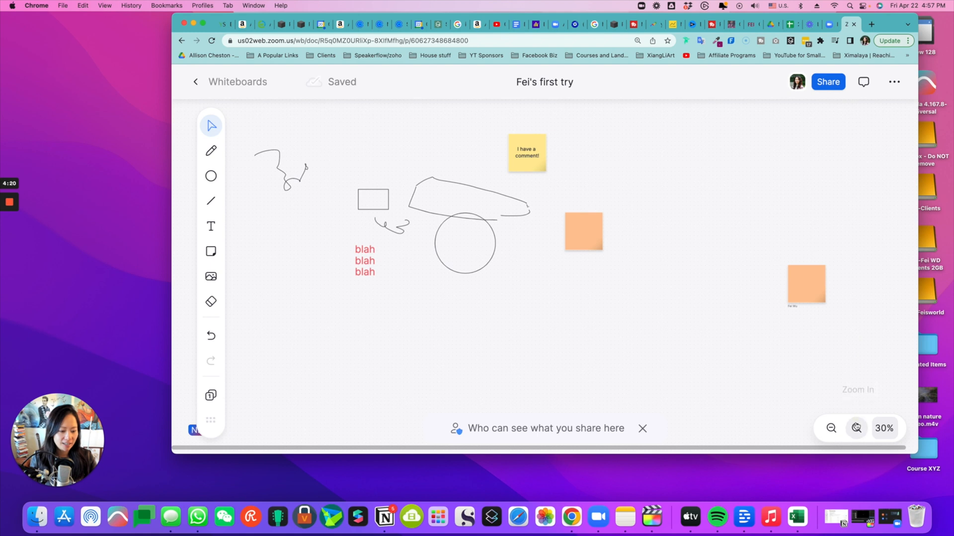
left_click(830, 428)
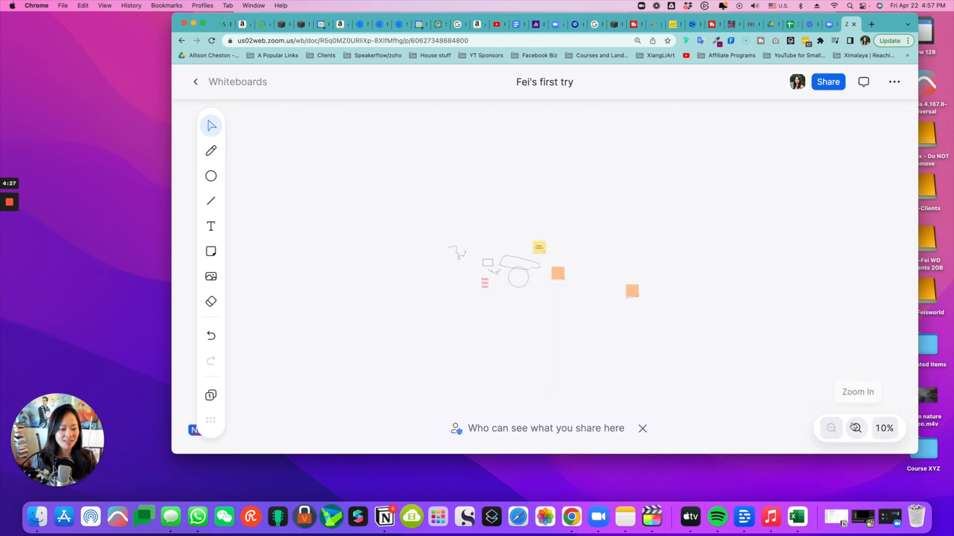
left_click(857, 428)
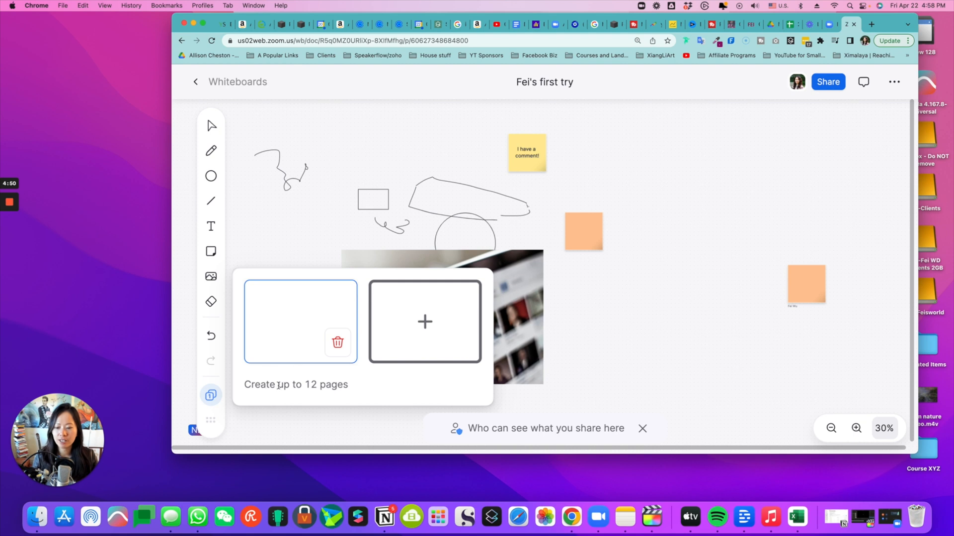
Step: Add a second blank page to the board and show the page list
left_click(425, 321)
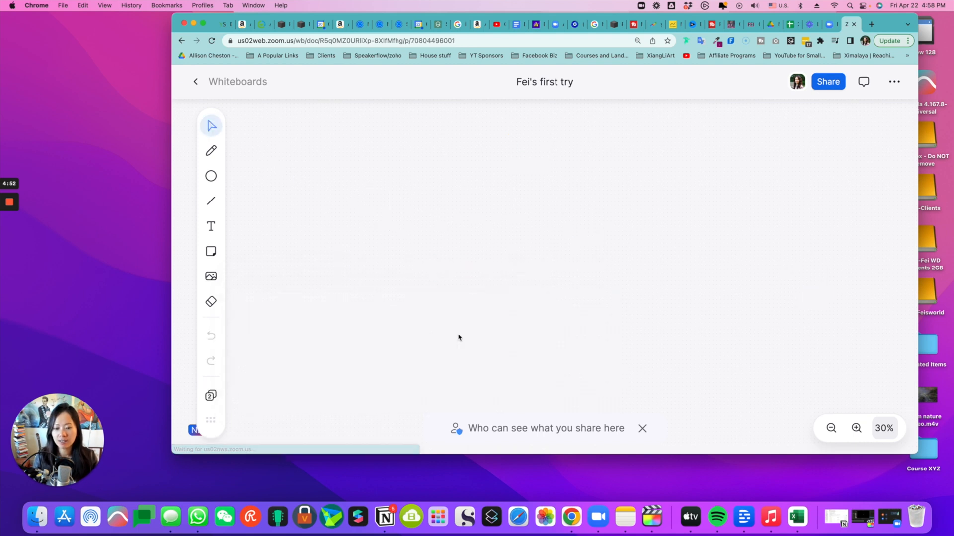
mouse_move(211, 395)
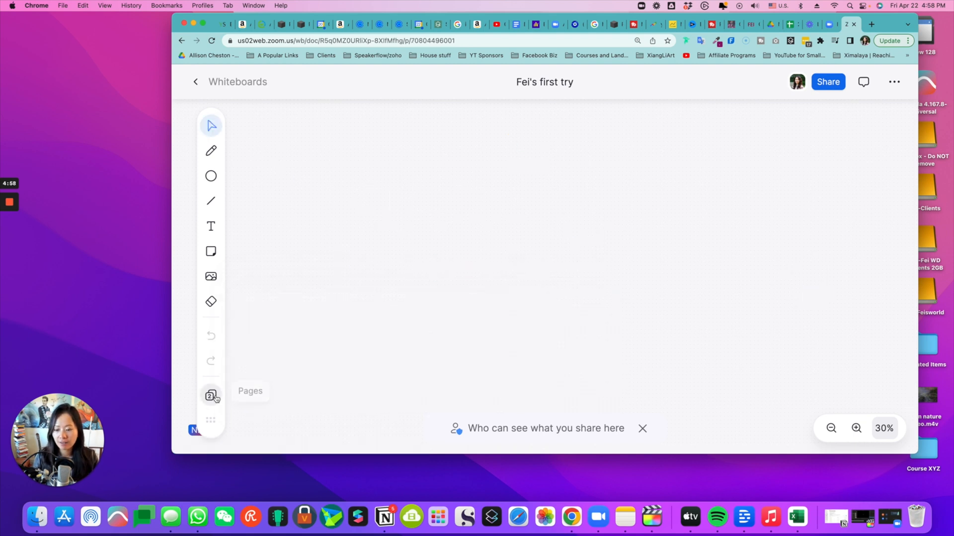
left_click(211, 396)
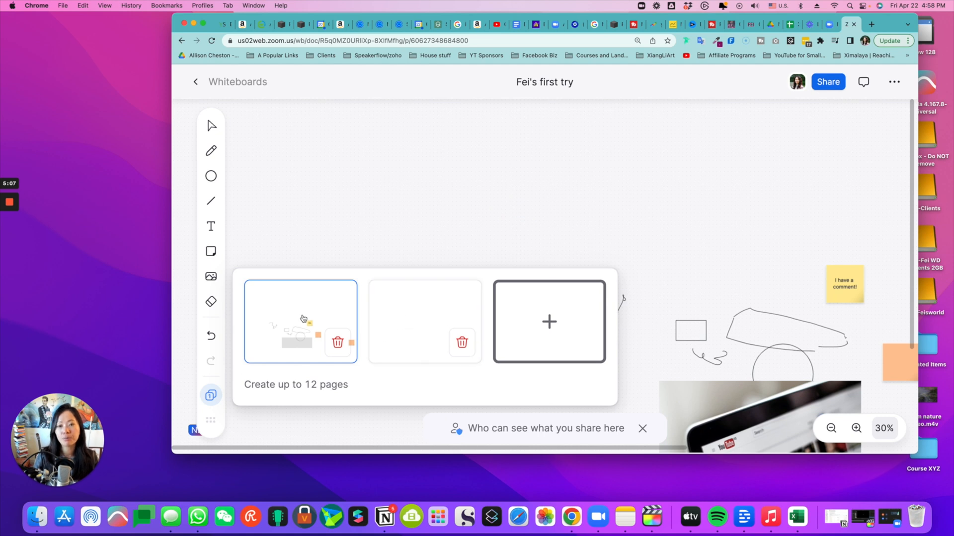
mouse_move(527, 232)
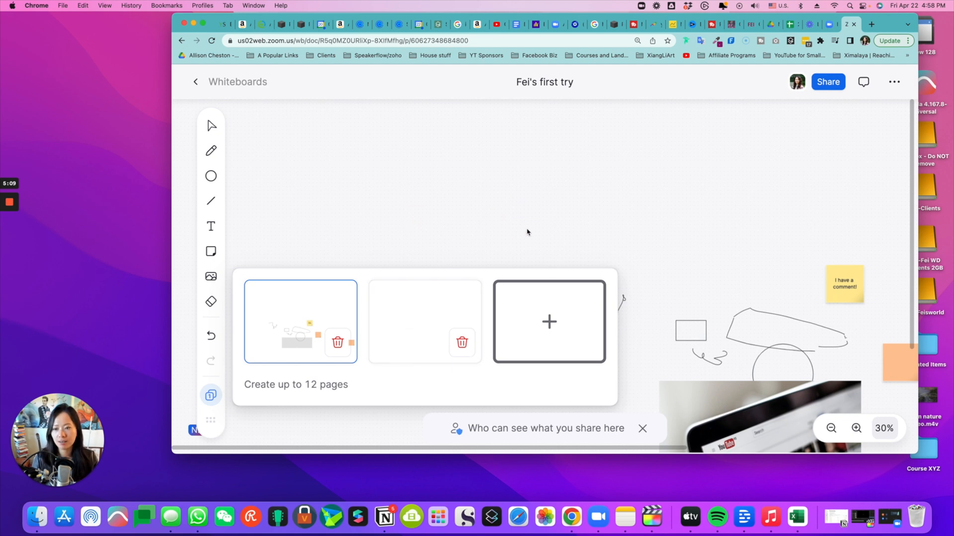
left_click(864, 82)
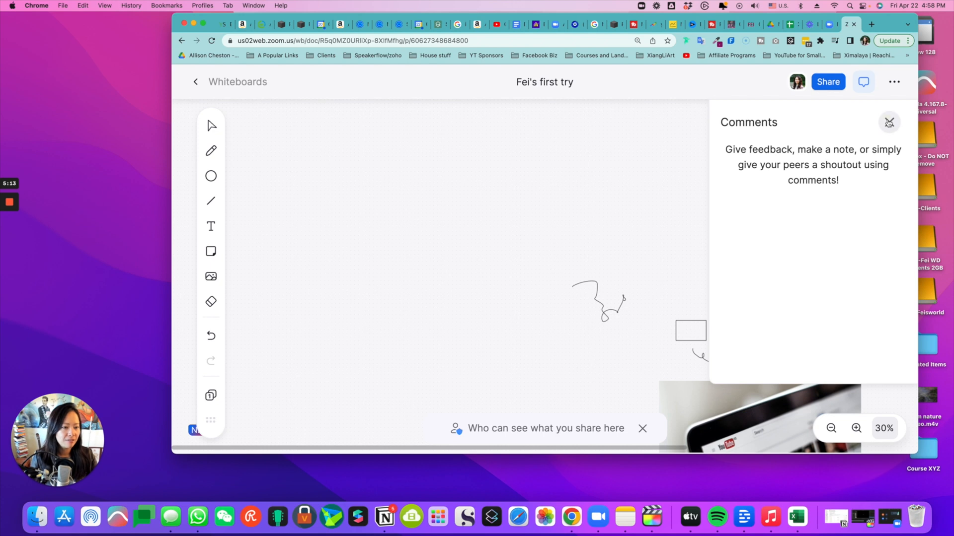
left_click(894, 82)
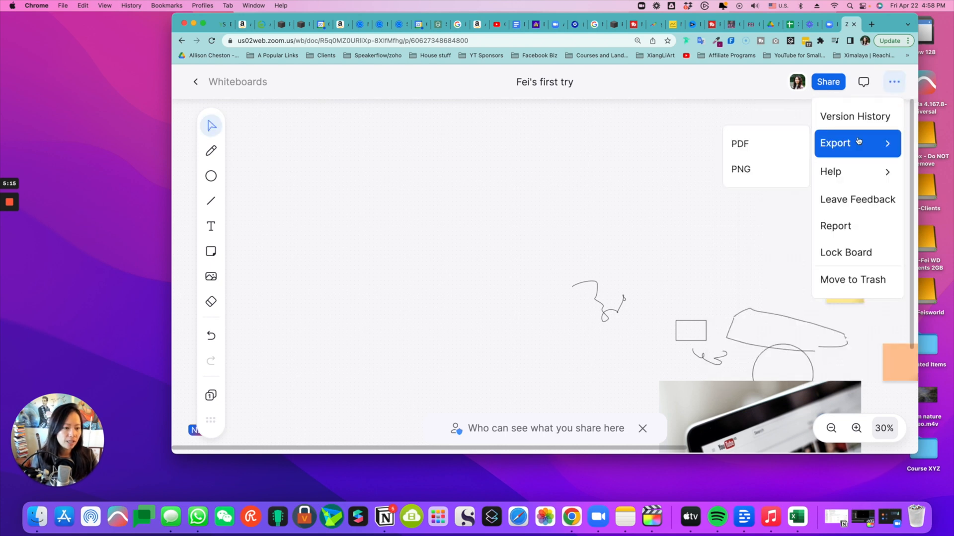
left_click(856, 116)
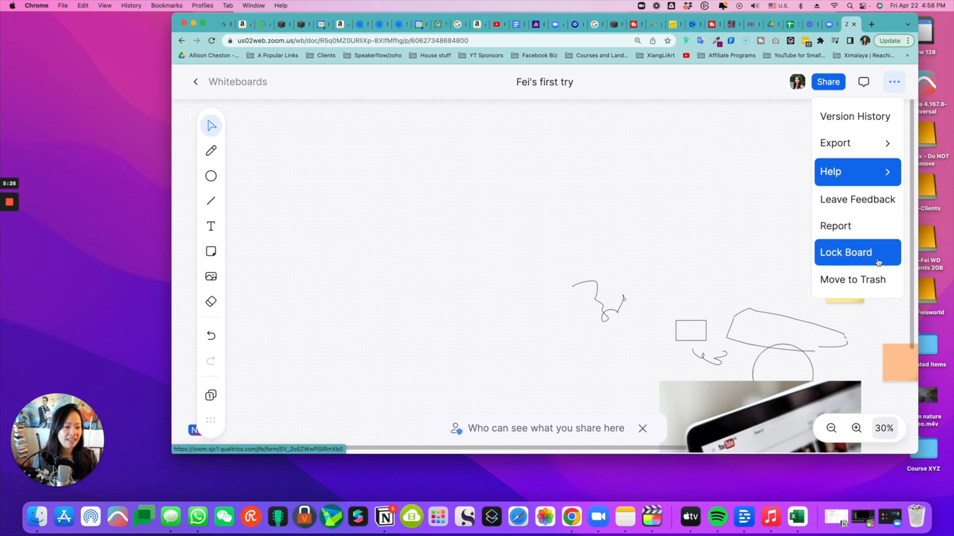
left_click(846, 252)
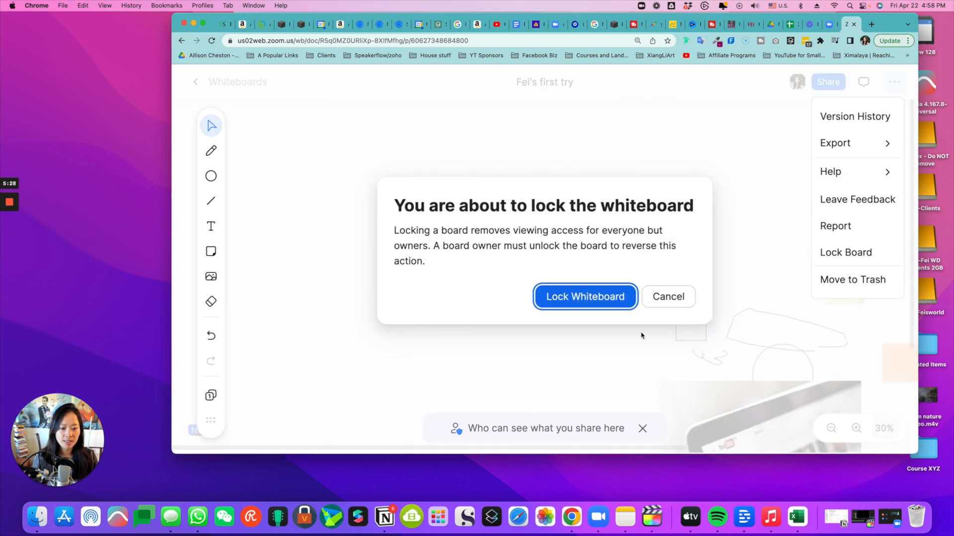
mouse_move(473, 253)
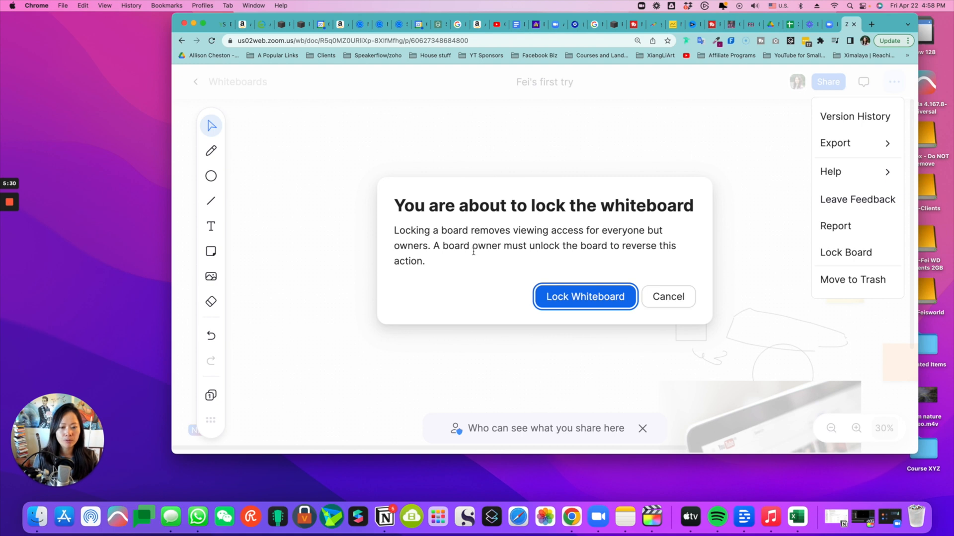
mouse_move(647, 267)
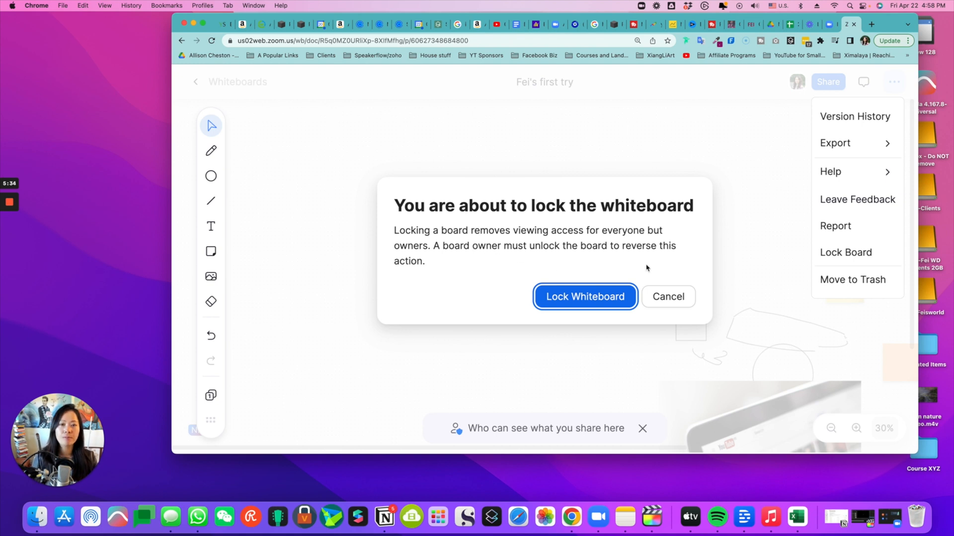
mouse_move(672, 292)
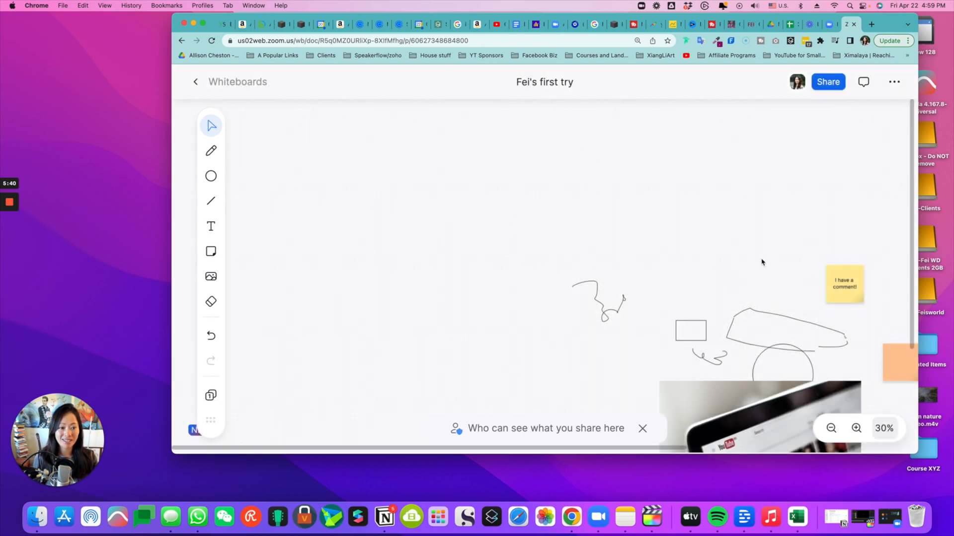
mouse_move(848, 107)
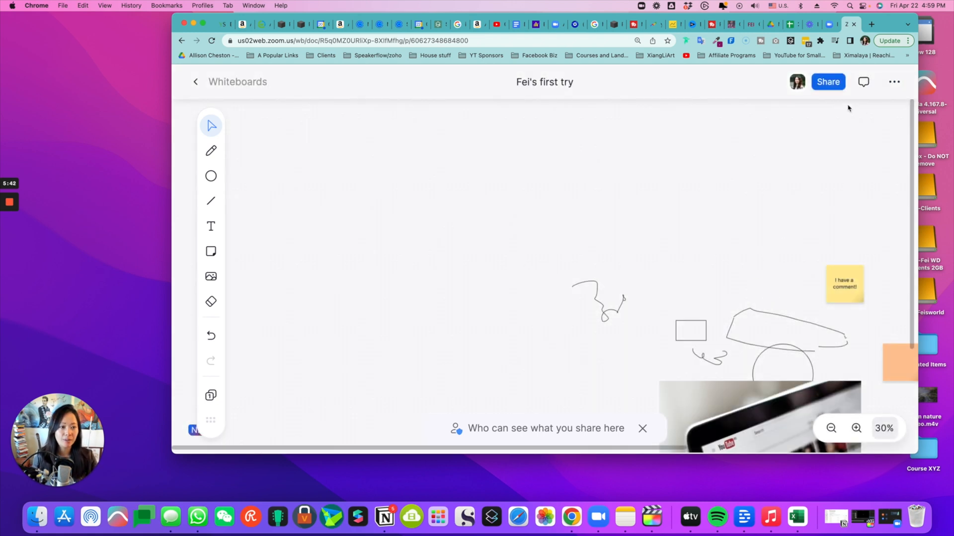
Step: Share the board so anyone at Feisworld Media can view, review the Editor roles, and close sharing
left_click(828, 81)
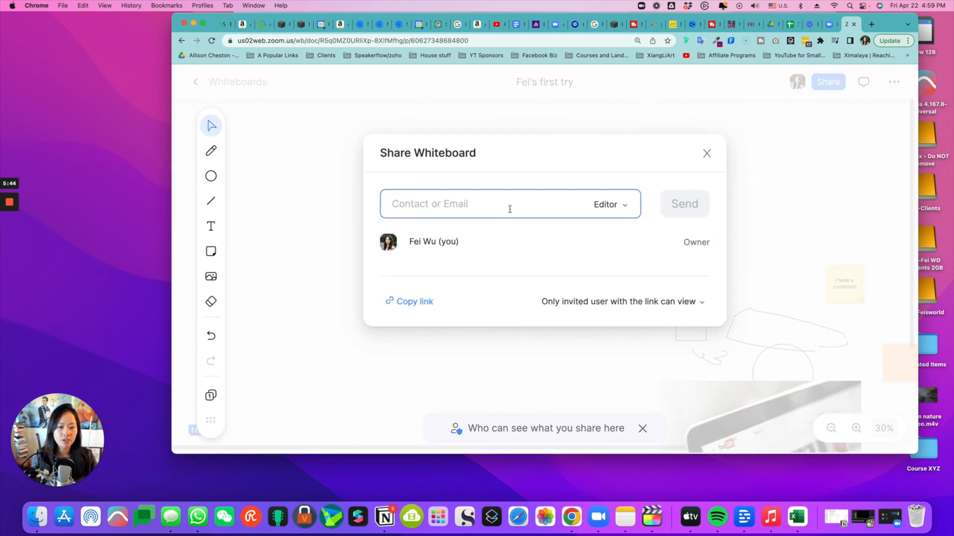
mouse_move(623, 204)
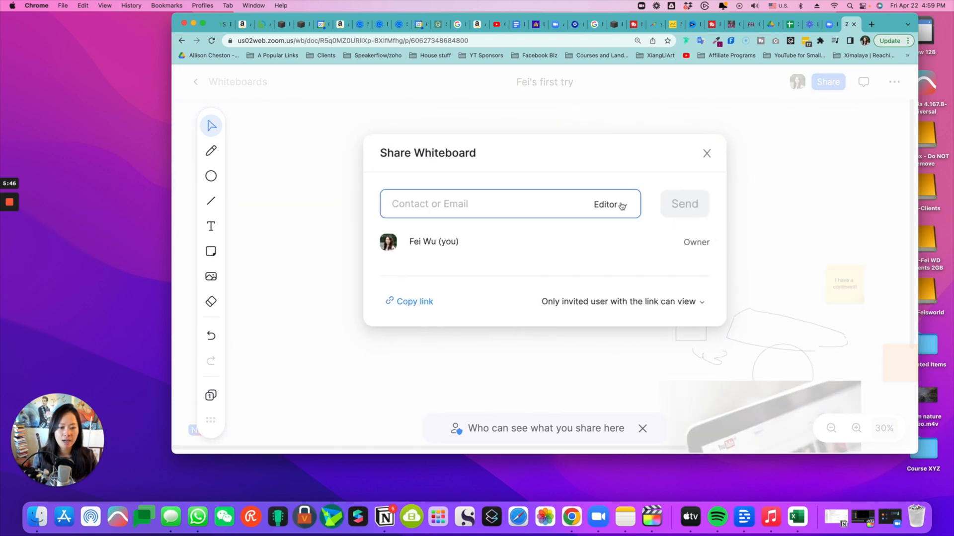
left_click(612, 205)
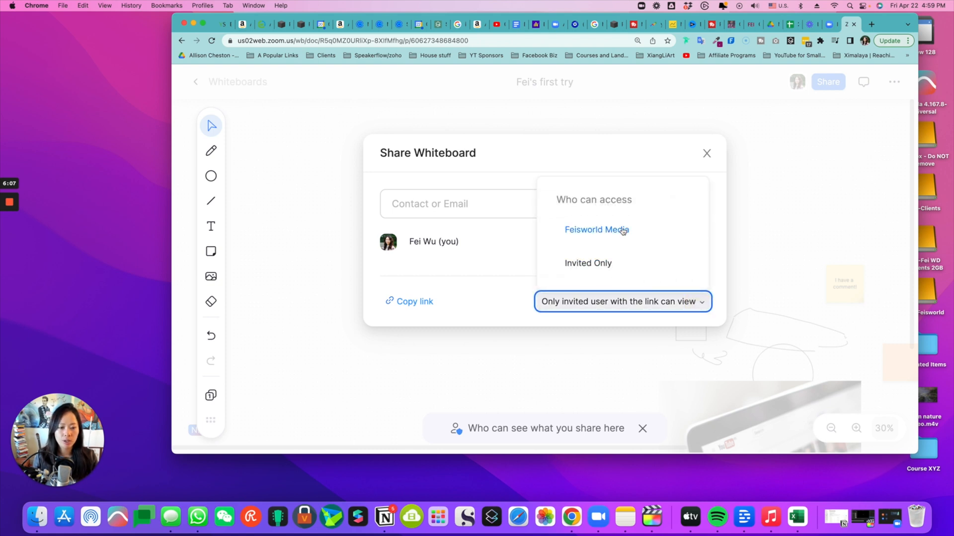
left_click(610, 204)
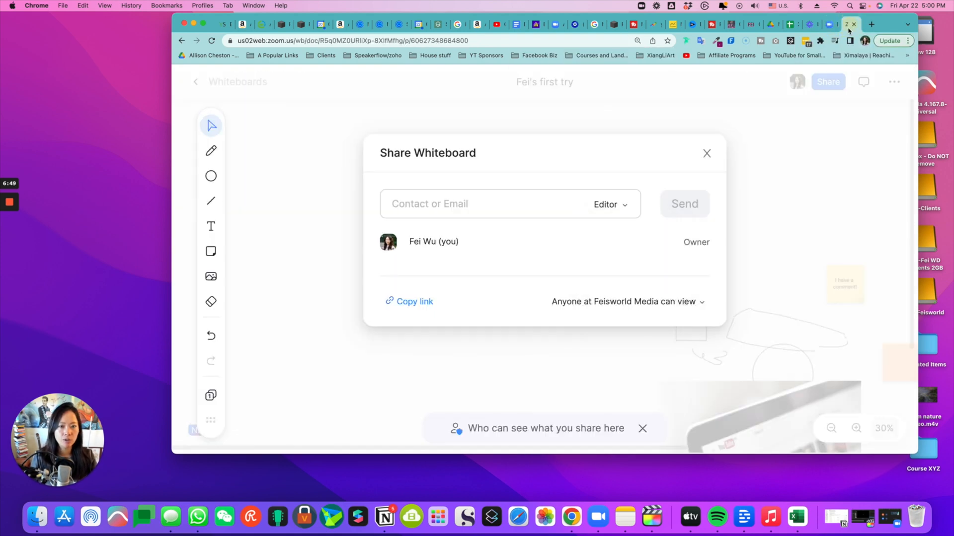
left_click(610, 204)
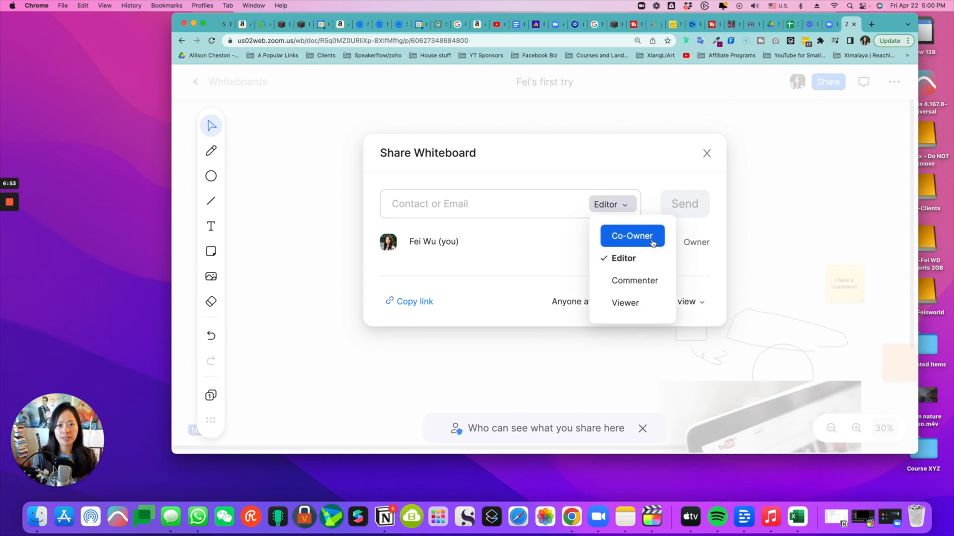
mouse_move(651, 240)
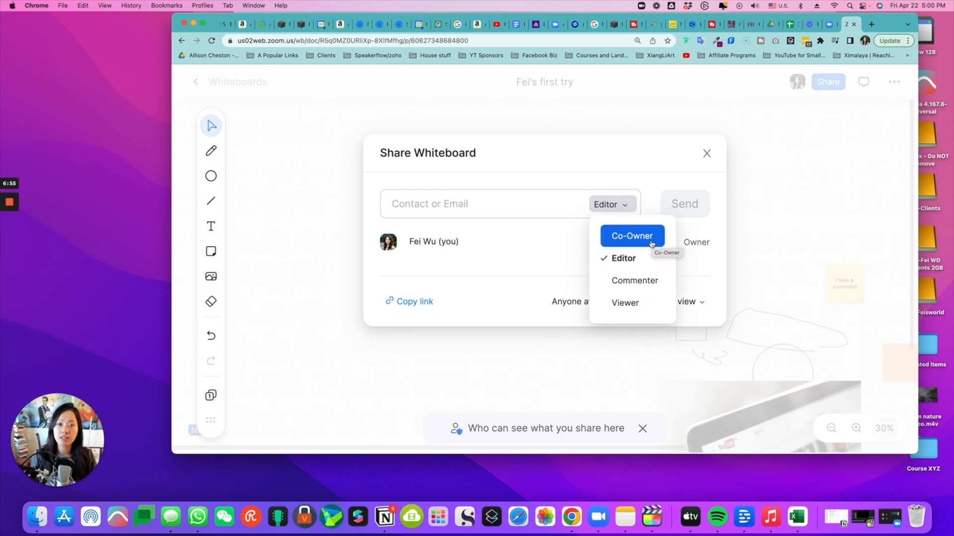
mouse_move(650, 260)
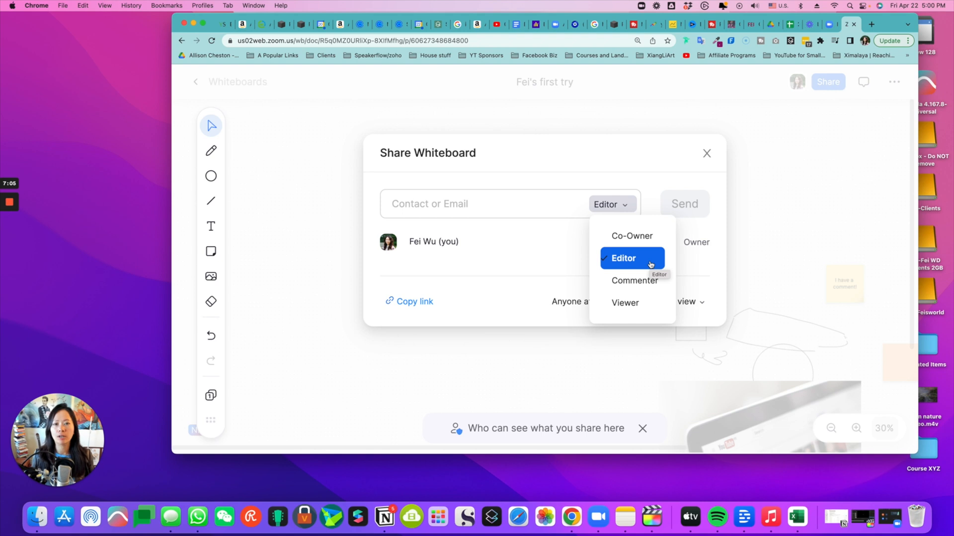
mouse_move(647, 280)
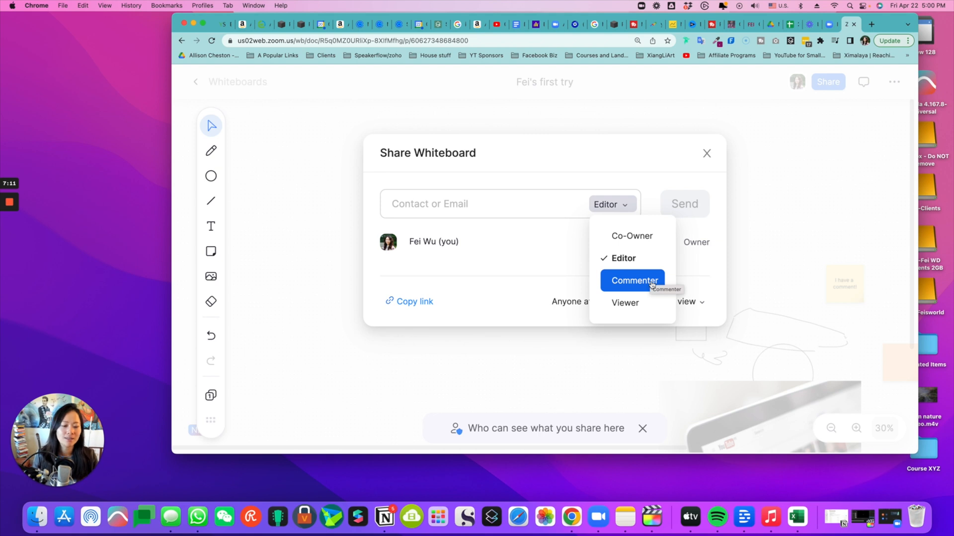
left_click(706, 153)
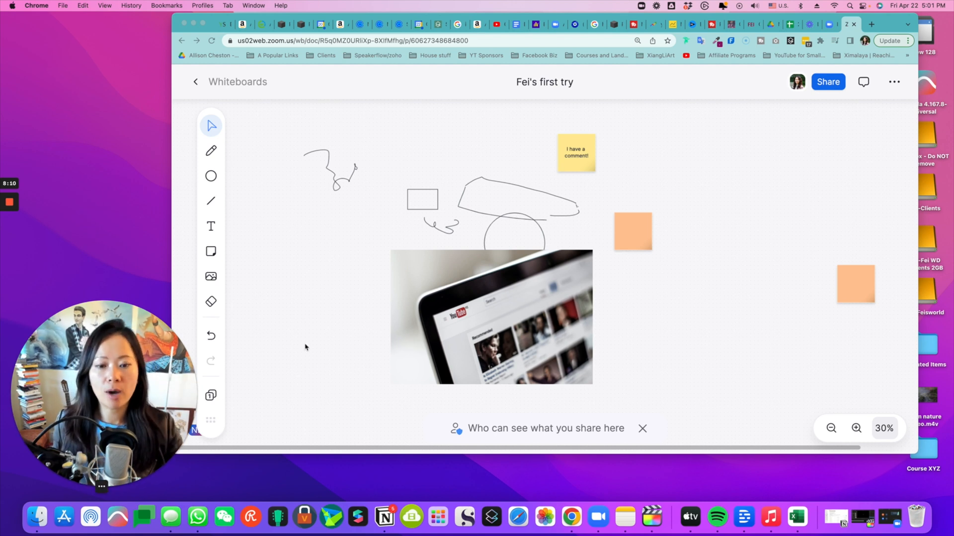
mouse_move(491, 325)
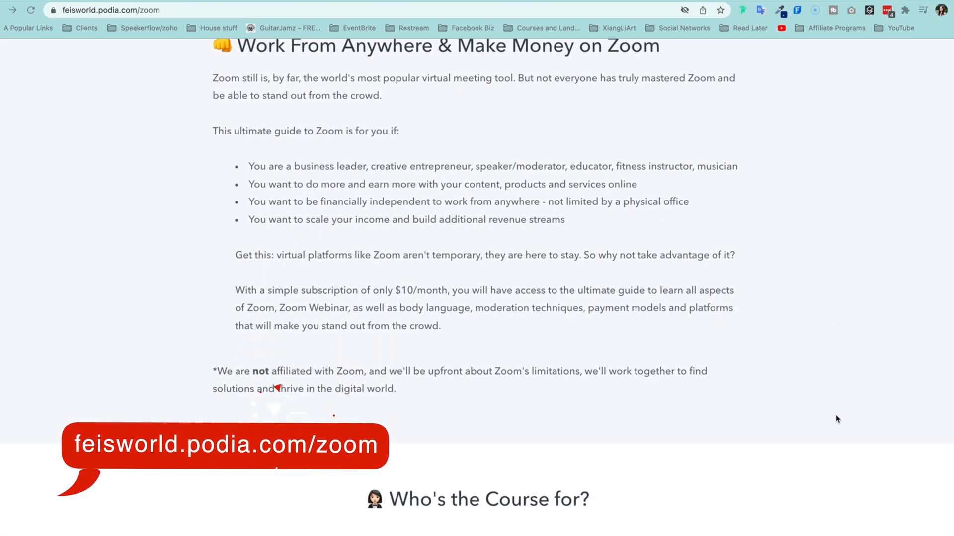
Step: Scroll down the Ultimate Guide to Zoom course page past the curriculum to the 'Hi it's Fei' bio
scroll("down", 3)
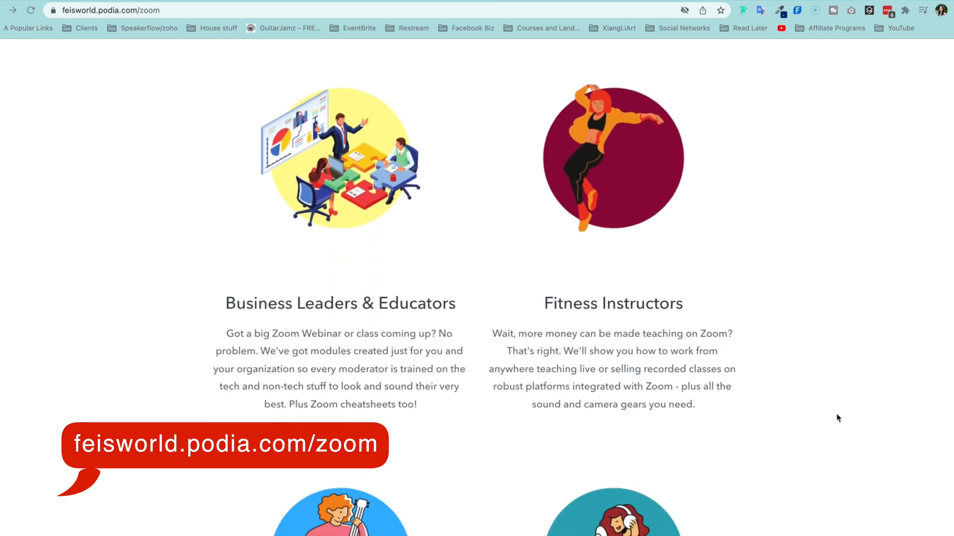
scroll("down", 3)
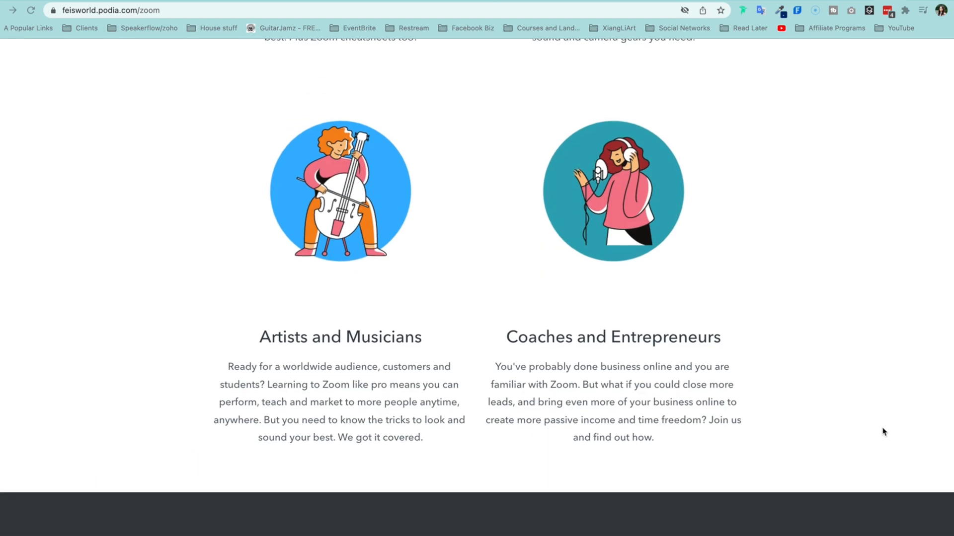
scroll("down", 3)
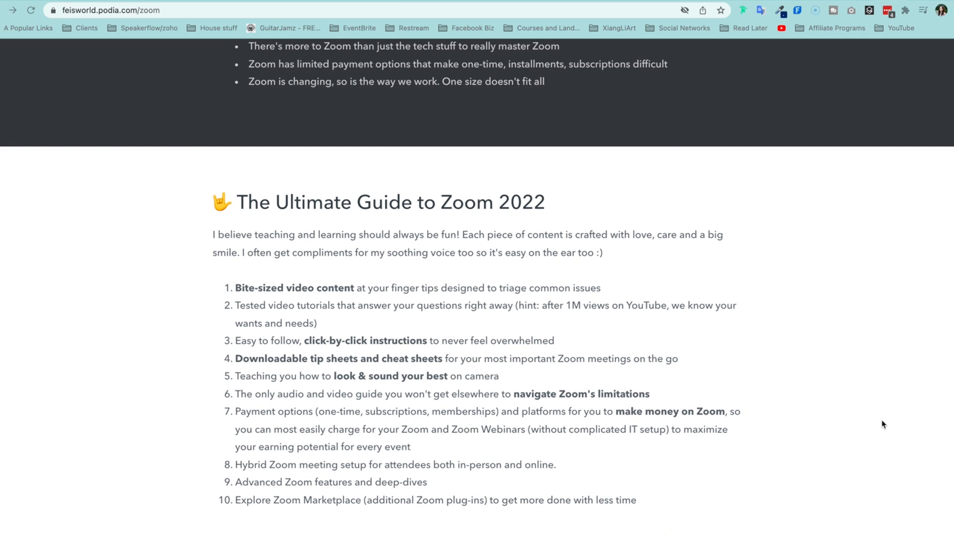
scroll("down", 3)
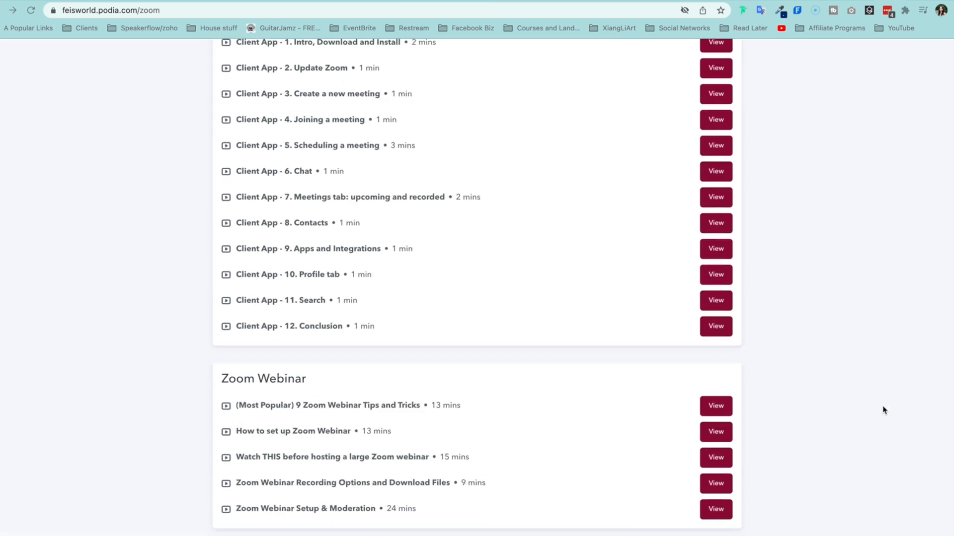
scroll("down", 3)
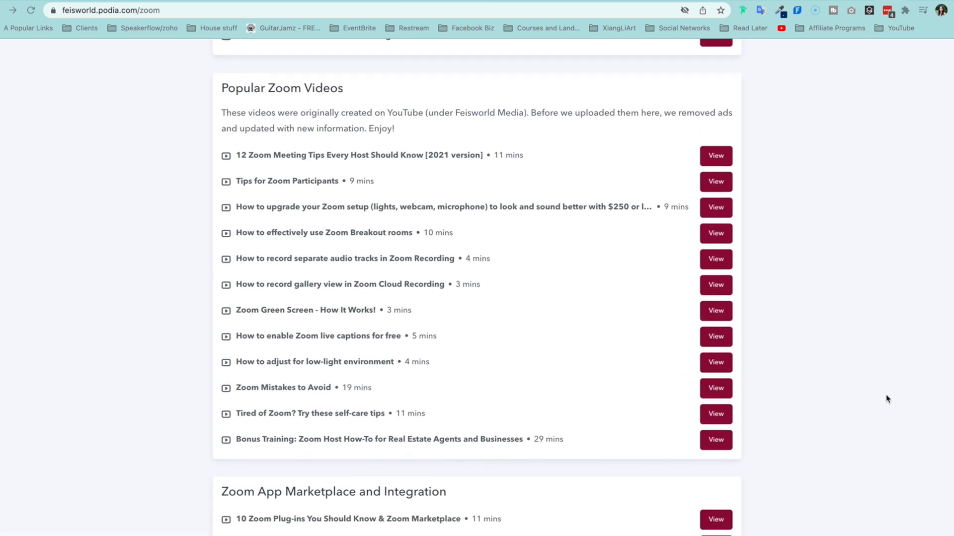
scroll("down", 3)
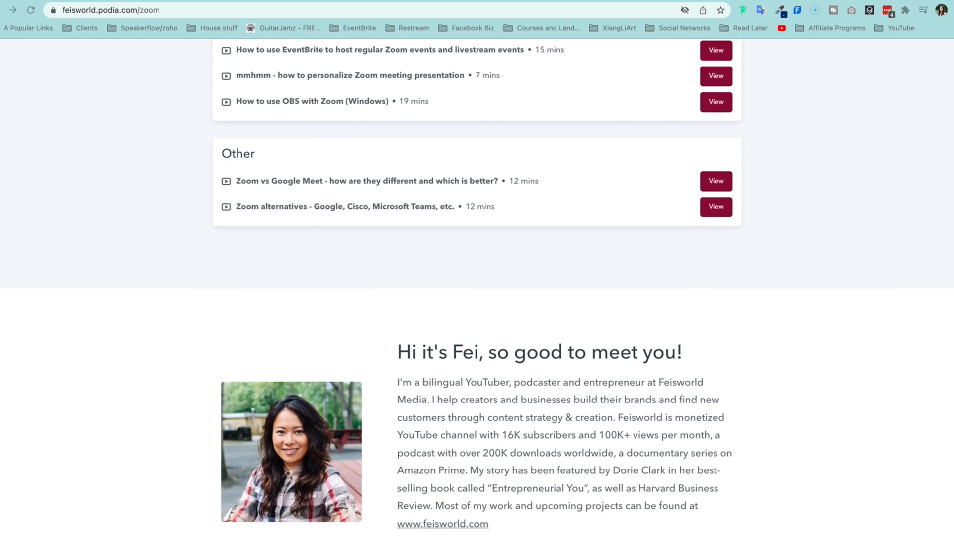